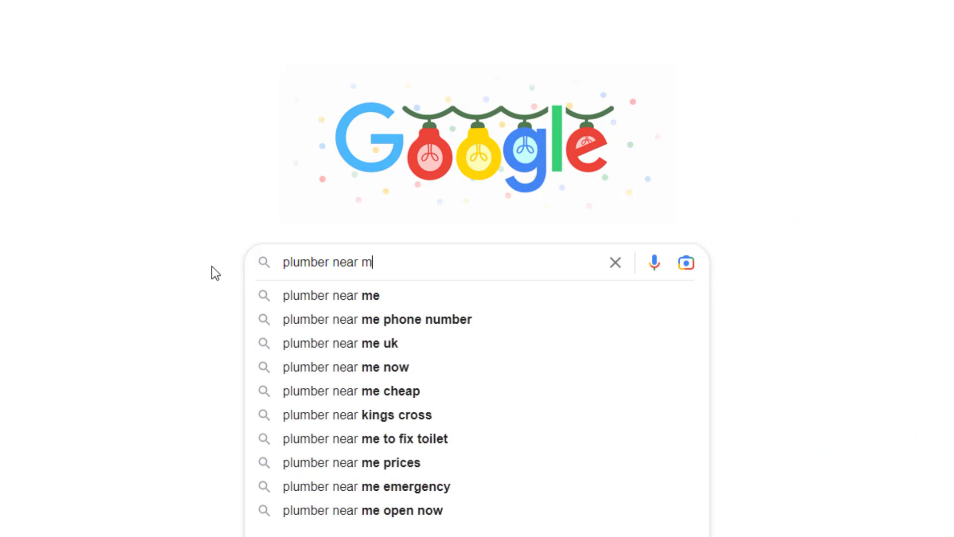
# Run the Google search for 'plumber near me'
pyautogui.press('Return')
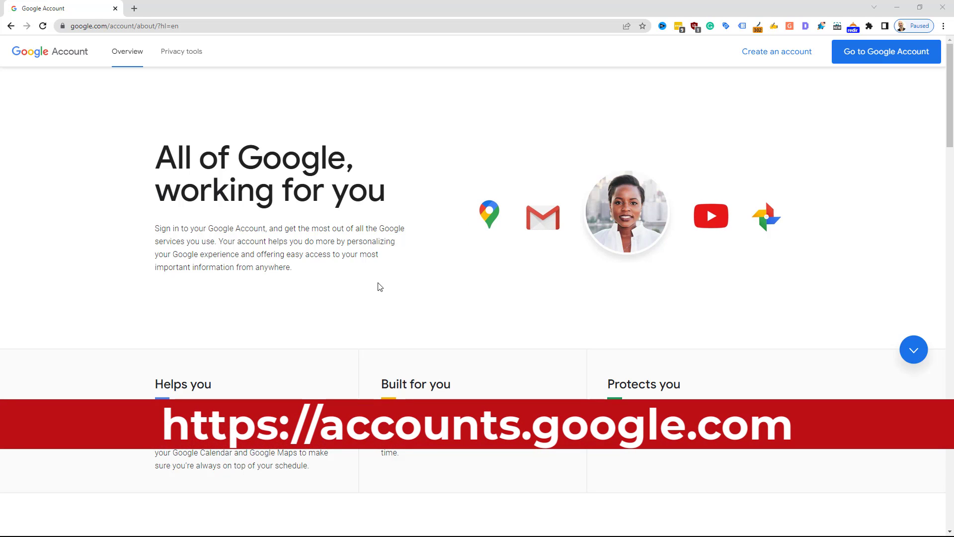
# Start a new Google account with first name john and last name smith
pyautogui.click(776, 51)
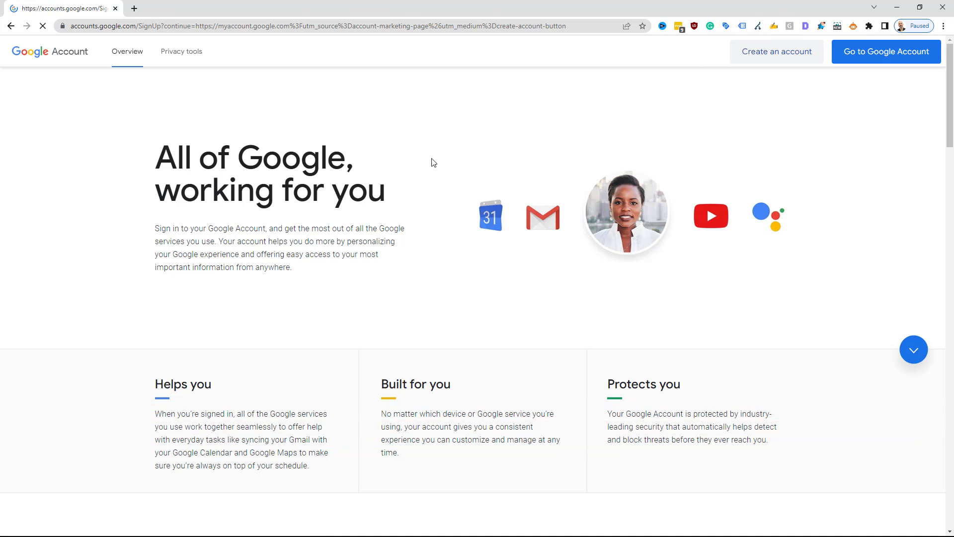
pyautogui.click(776, 51)
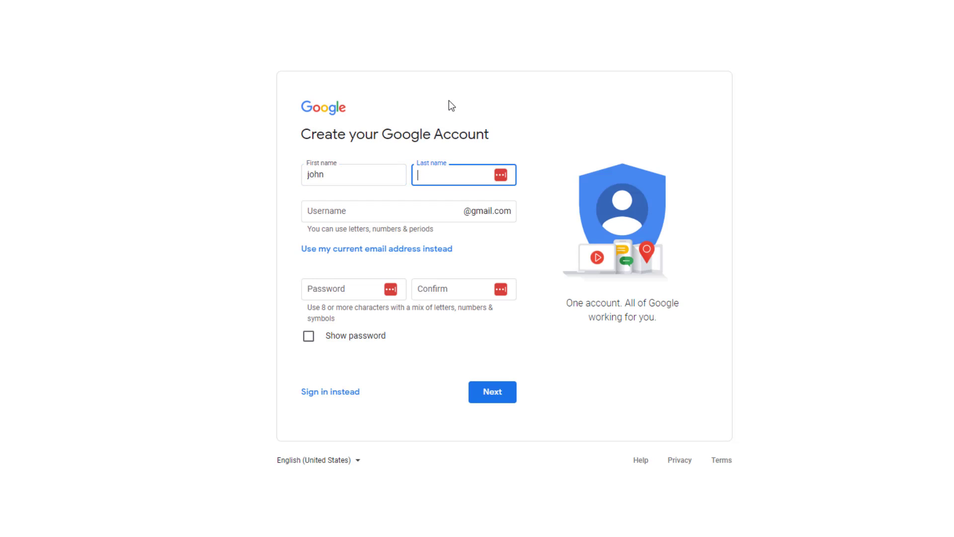
pyautogui.write('smith')
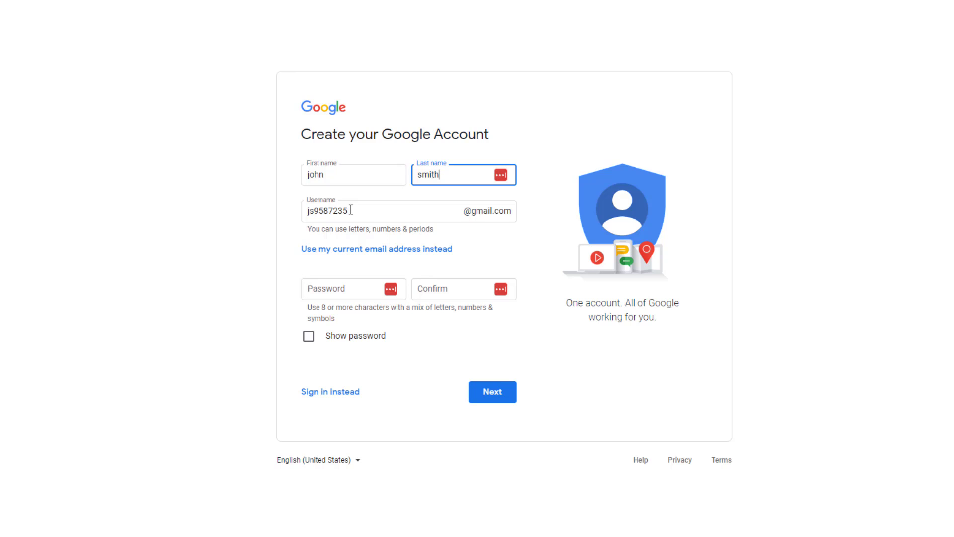
# Set the username to smashingplumbingltd, enter a password and finish sign-up
pyautogui.doubleClick(332, 211)
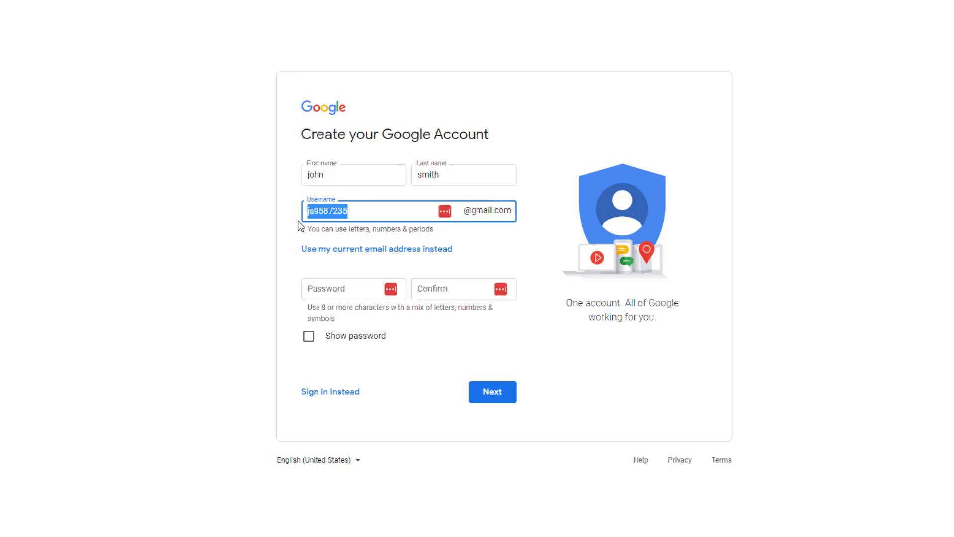
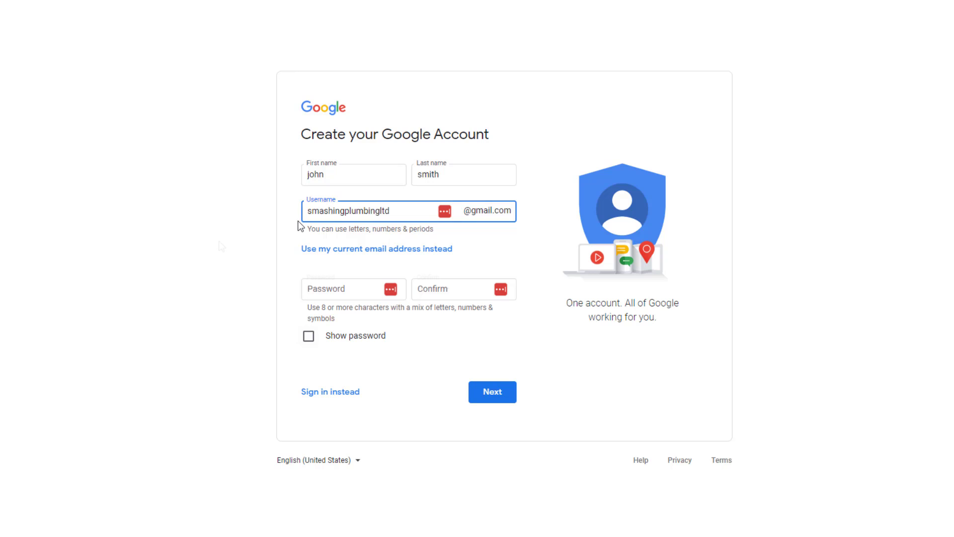
pyautogui.click(491, 392)
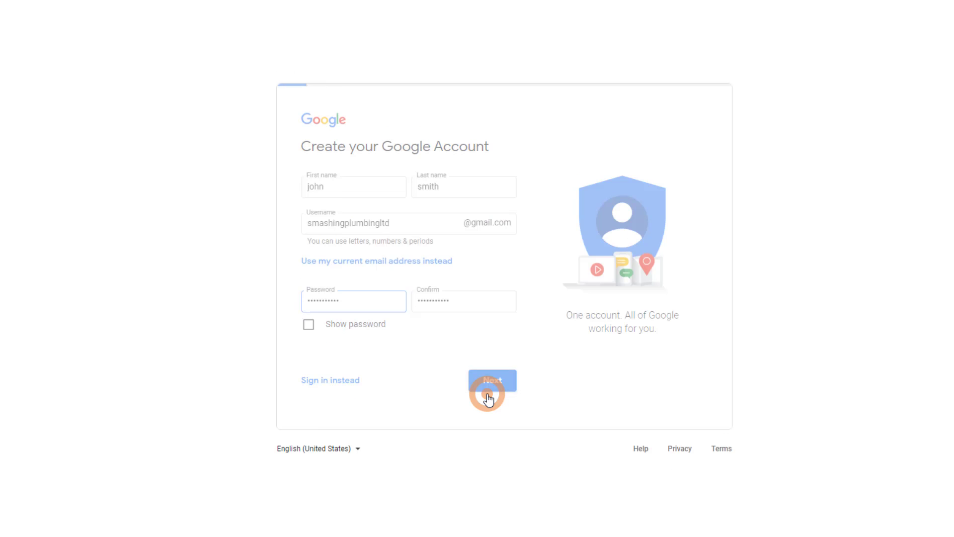
pyautogui.click(492, 379)
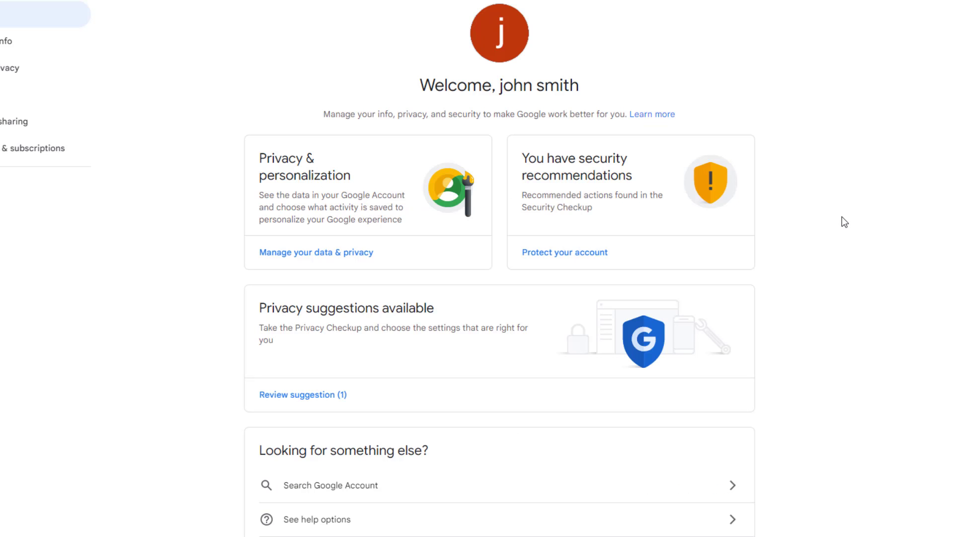
pyautogui.moveTo(847, 205)
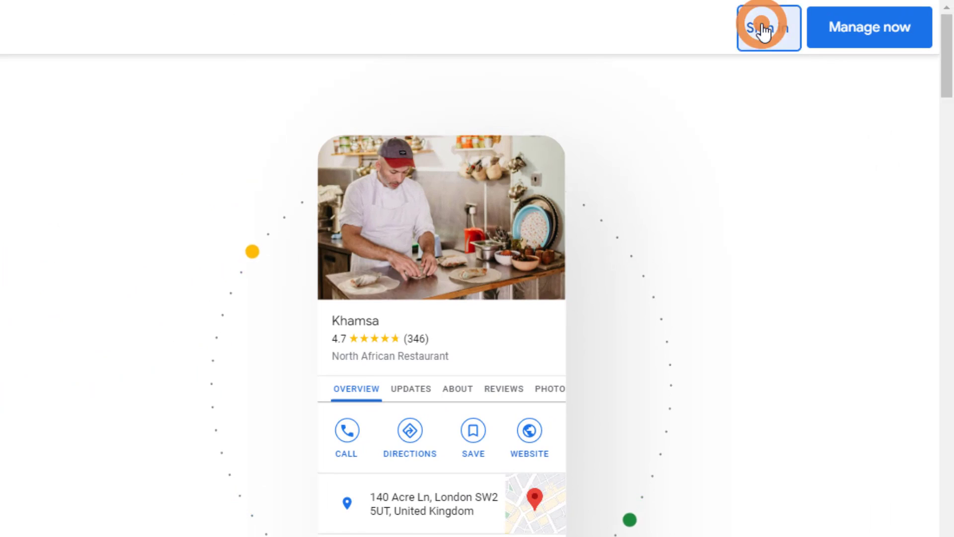
# Sign in, try 'dental &' and pick the Dental & Skin listing, then go back since it is already managed
pyautogui.click(767, 27)
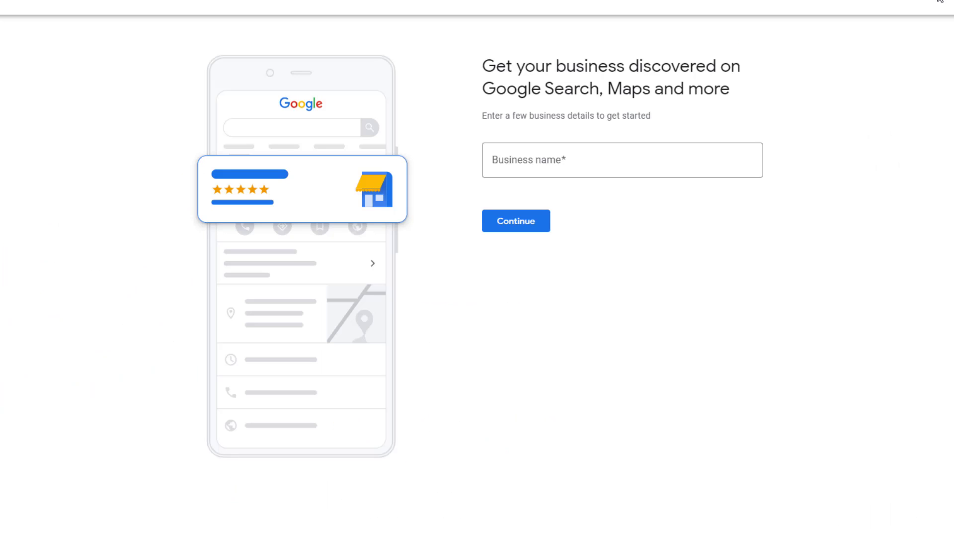
pyautogui.moveTo(403, 3)
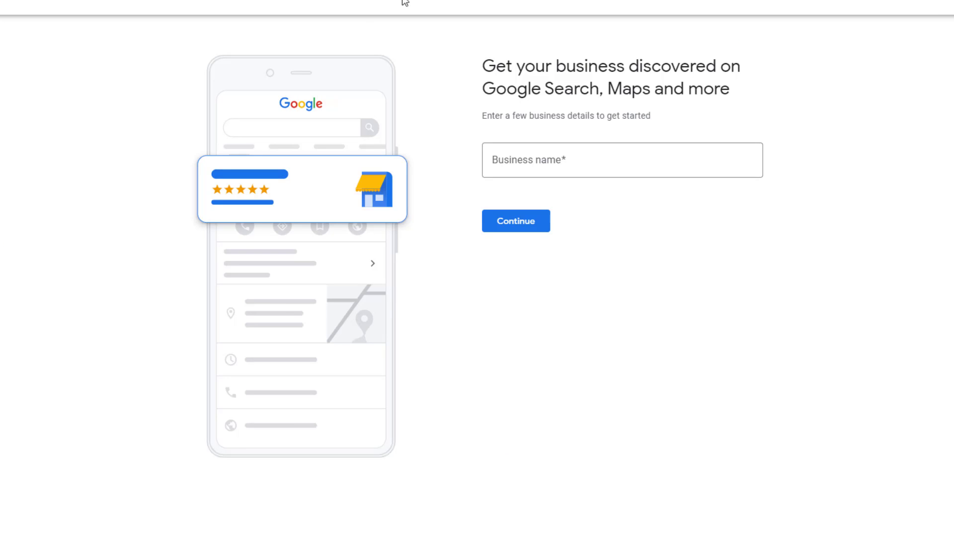
pyautogui.moveTo(327, 25)
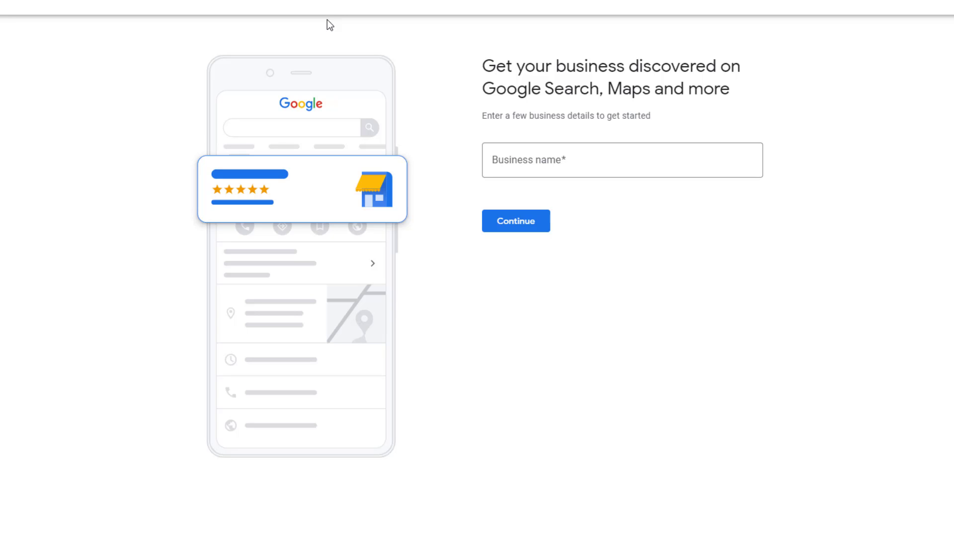
pyautogui.moveTo(626, 146)
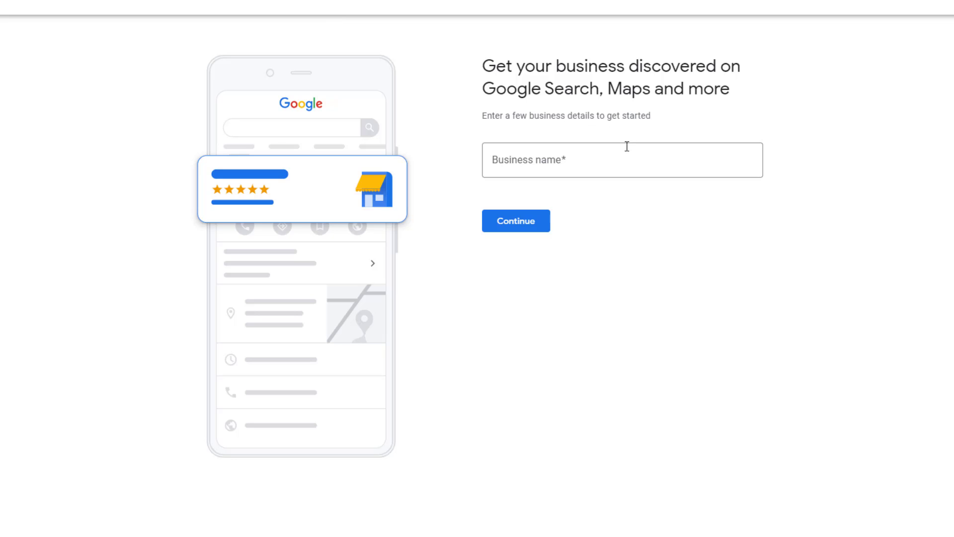
pyautogui.click(622, 158)
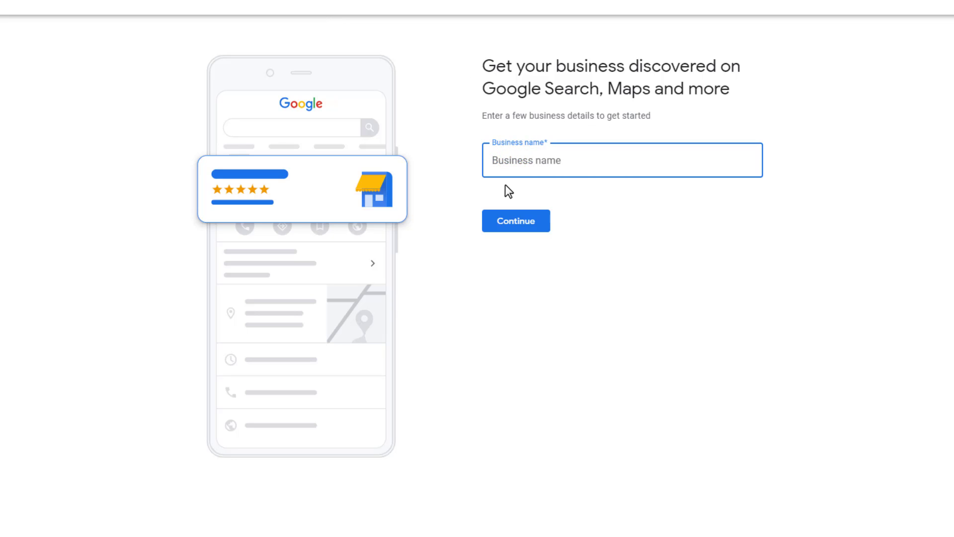
pyautogui.write('dental &')
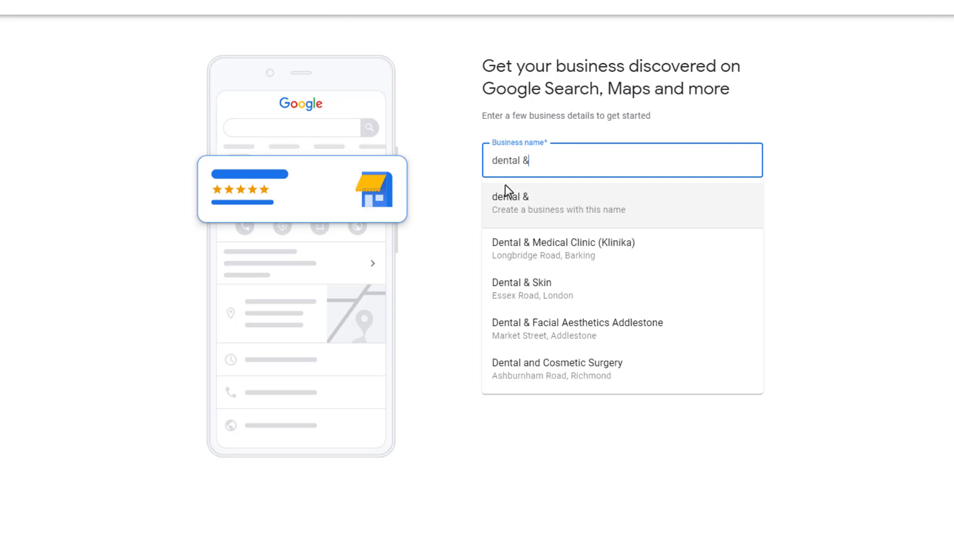
pyautogui.moveTo(510, 237)
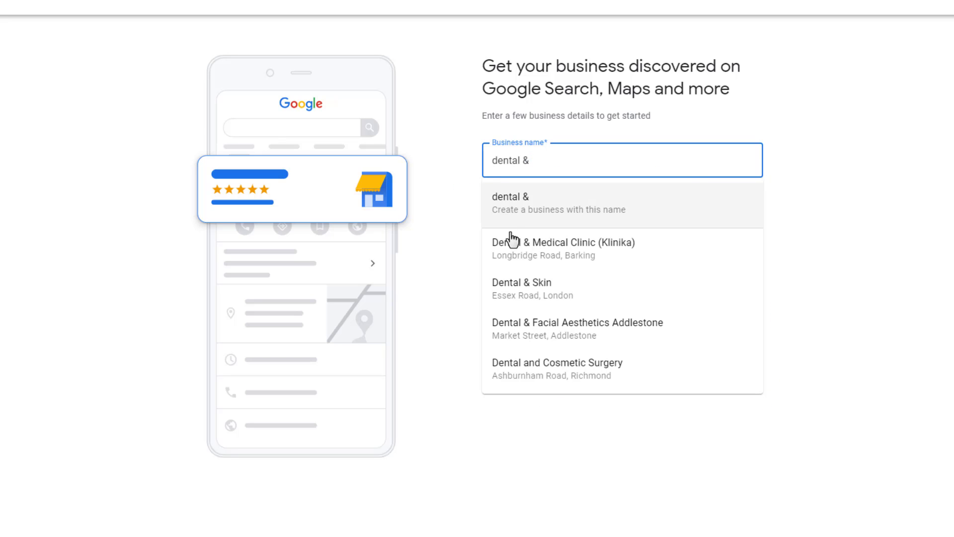
pyautogui.click(522, 281)
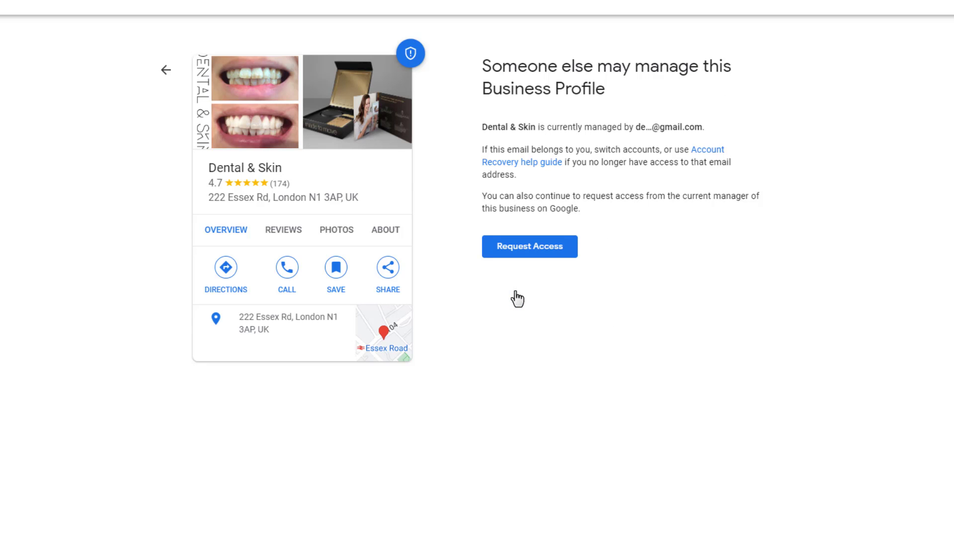
pyautogui.moveTo(534, 252)
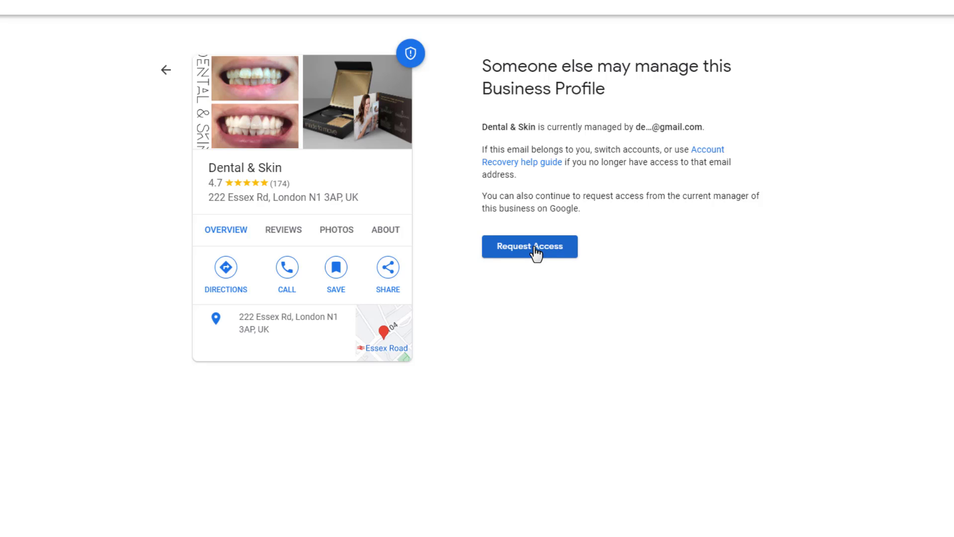
pyautogui.click(529, 247)
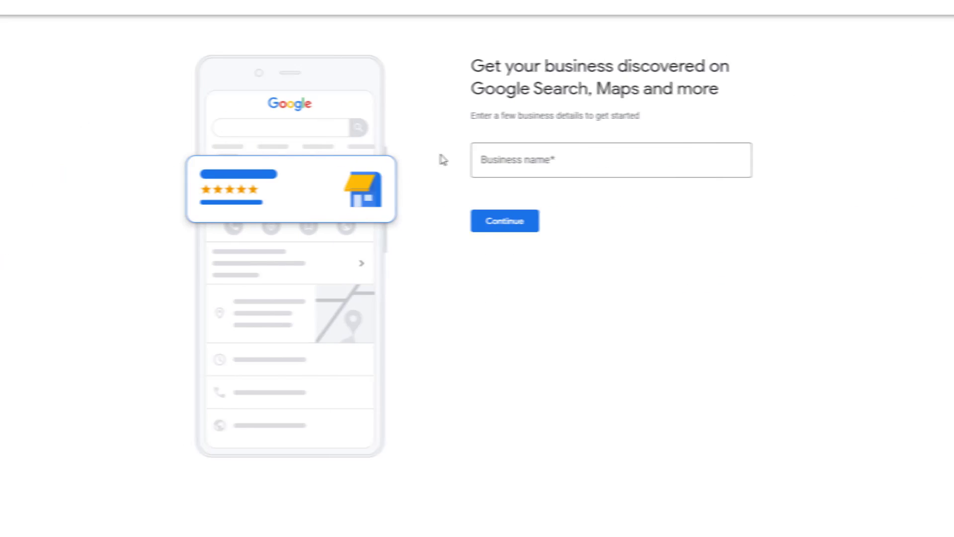
# Enter 'Smashing Plumbing' as the business name and continue
pyautogui.write('Smashing Plumbing')
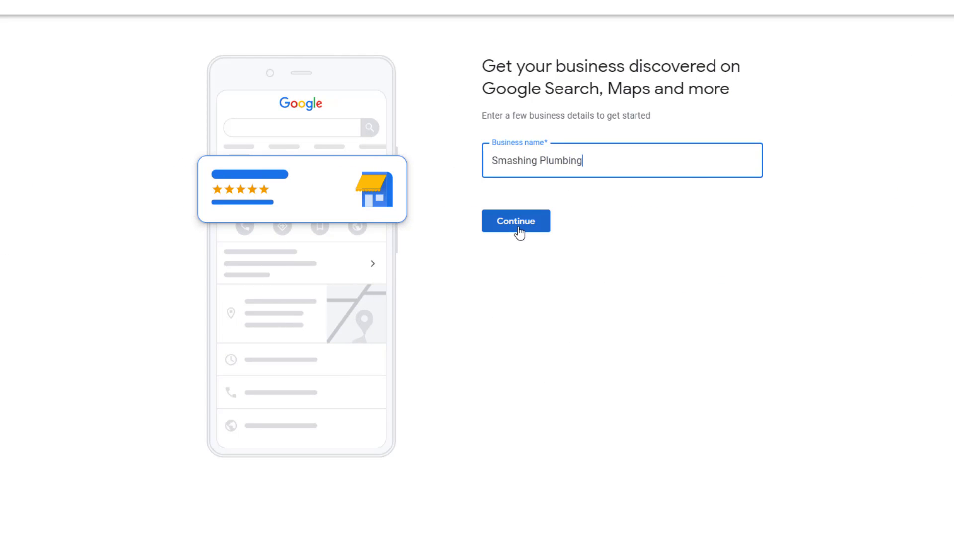
pyautogui.click(516, 220)
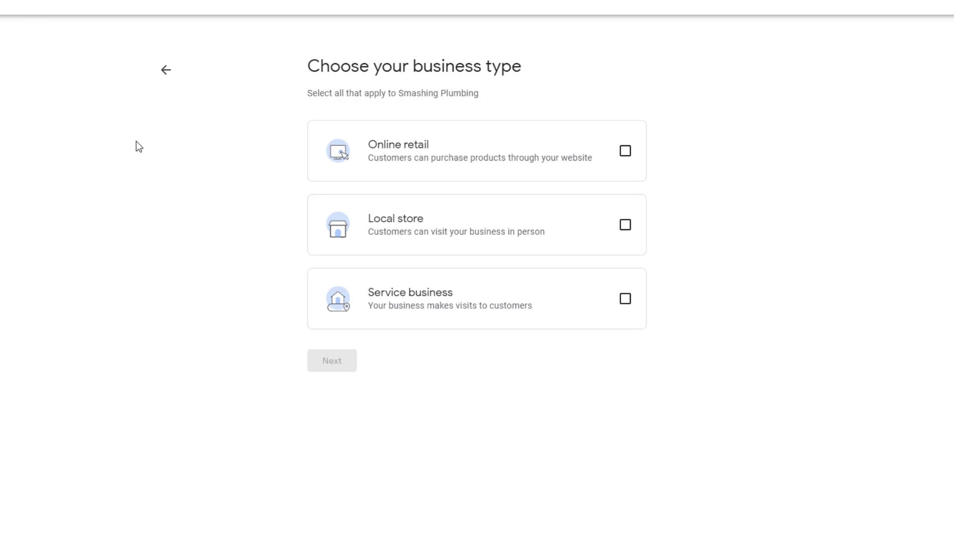
pyautogui.moveTo(794, 244)
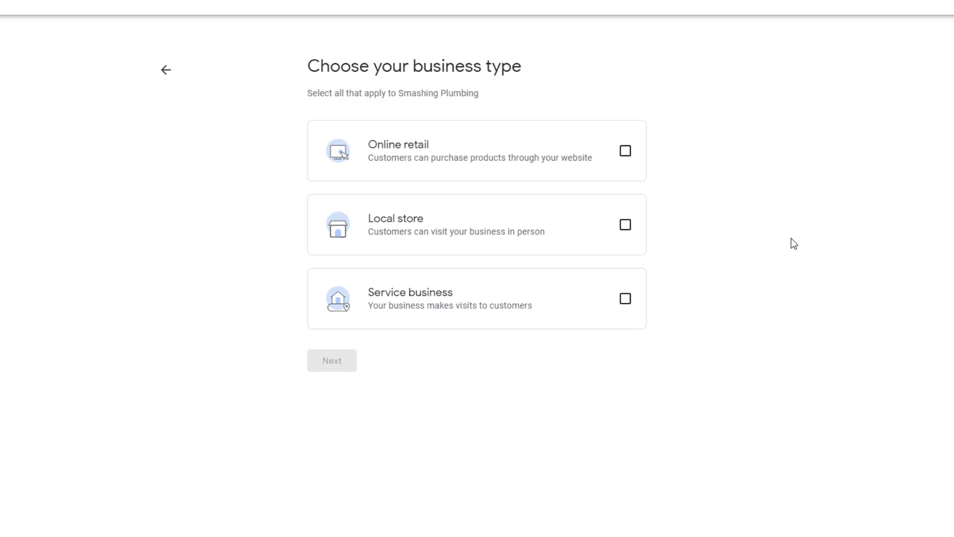
pyautogui.click(624, 225)
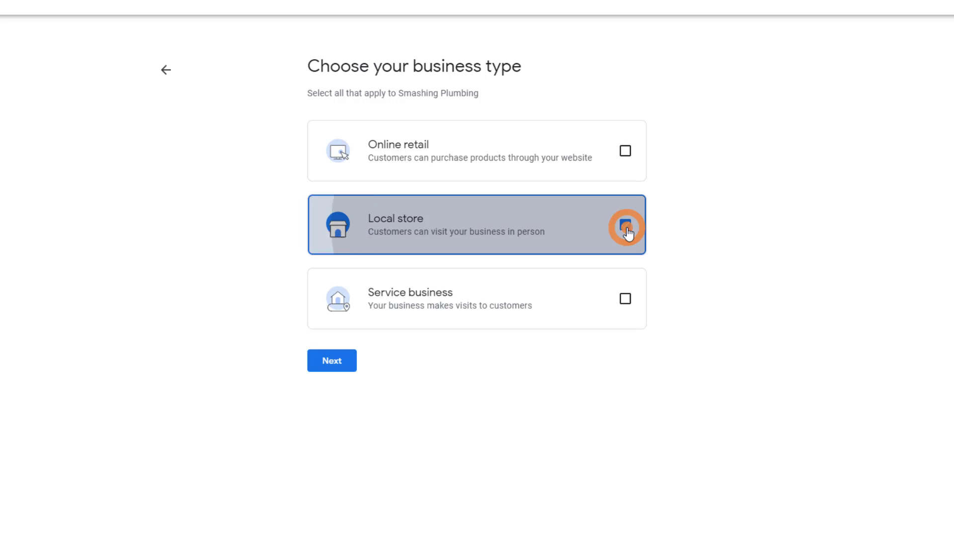
pyautogui.click(624, 225)
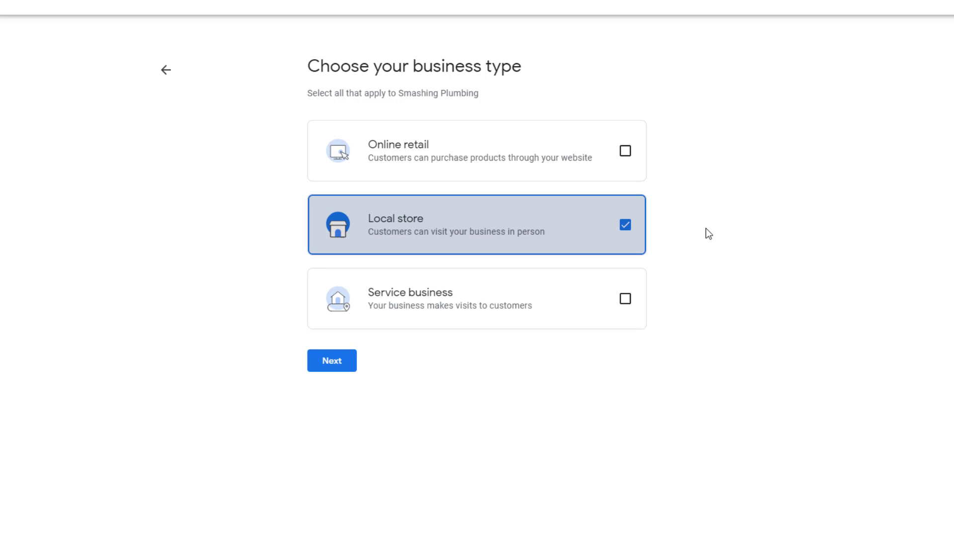
pyautogui.click(624, 150)
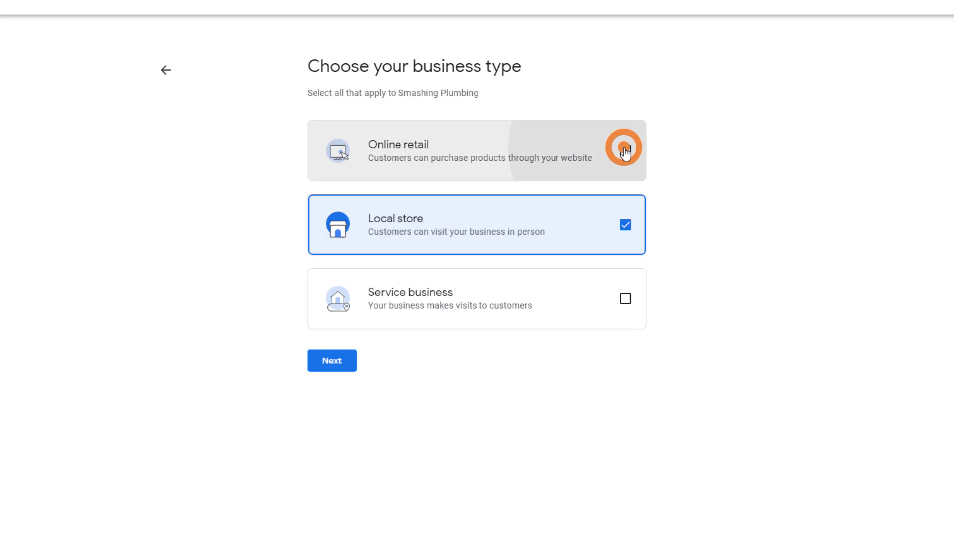
pyautogui.click(624, 150)
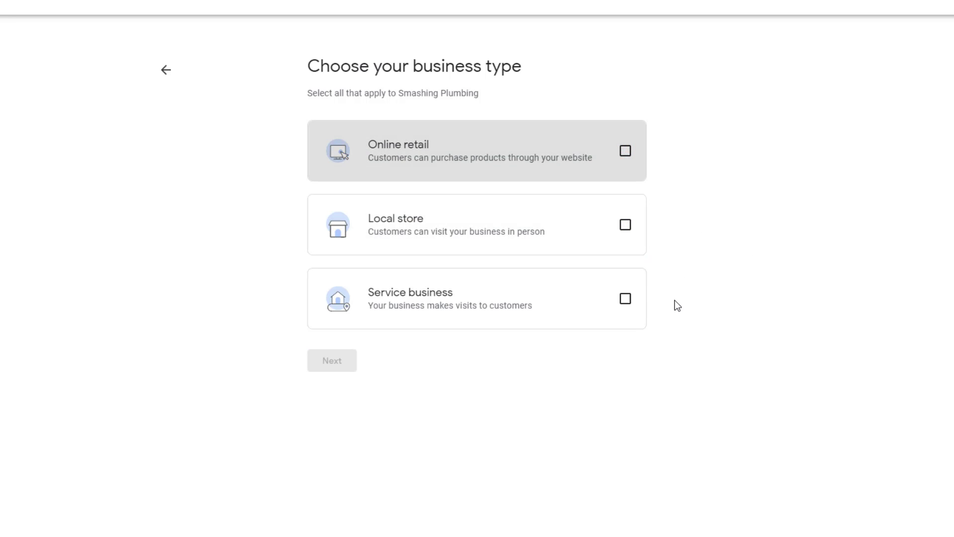
pyautogui.click(476, 298)
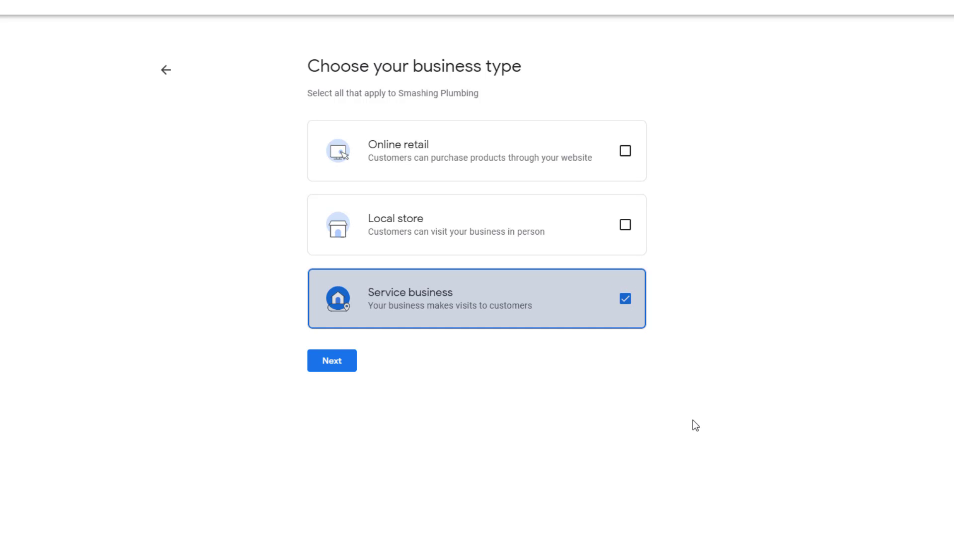
pyautogui.moveTo(636, 307)
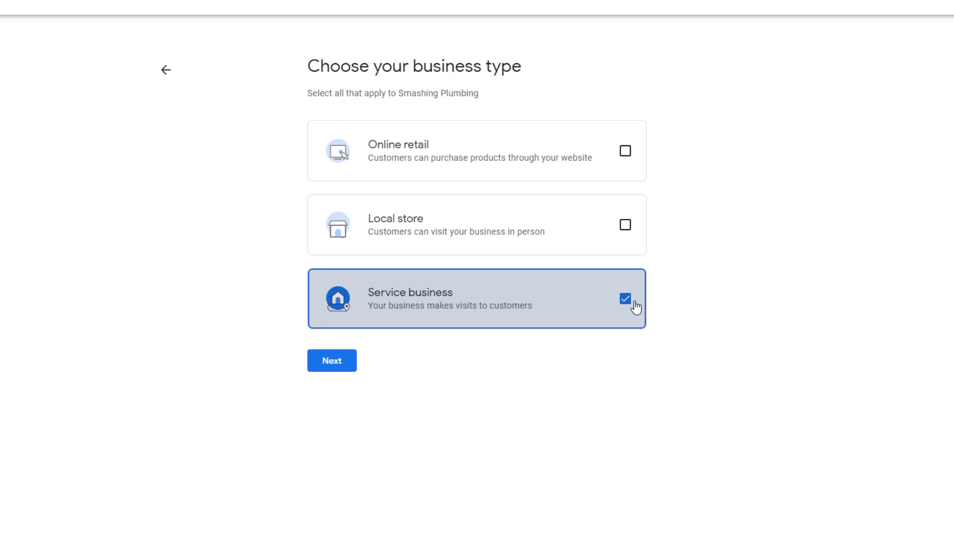
pyautogui.click(624, 300)
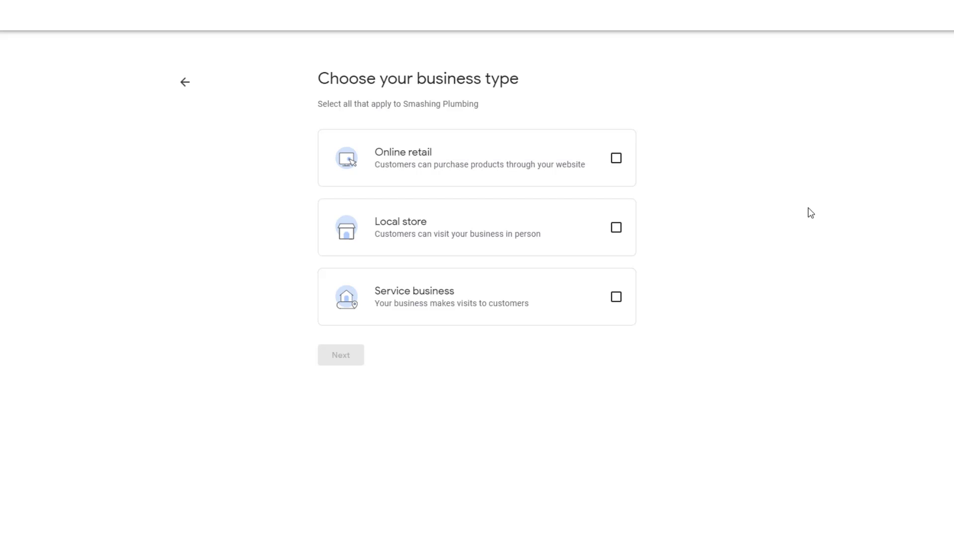
pyautogui.moveTo(708, 234)
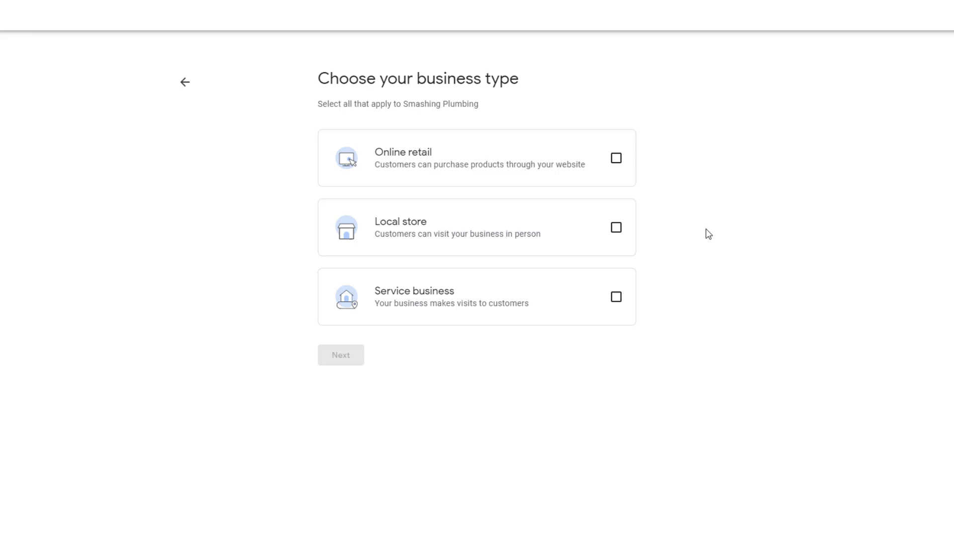
pyautogui.moveTo(662, 237)
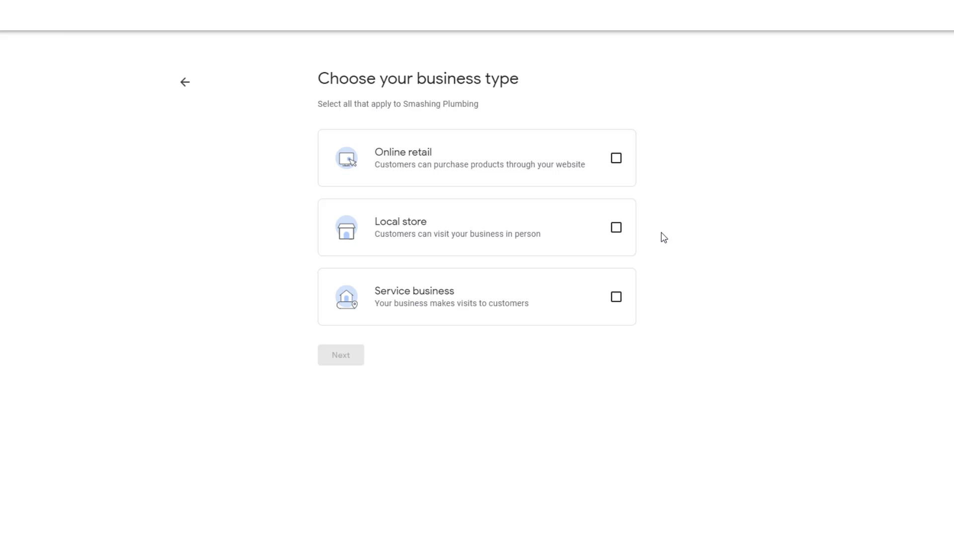
# Mark Smashing Plumbing as a local store and continue to the category step
pyautogui.click(476, 226)
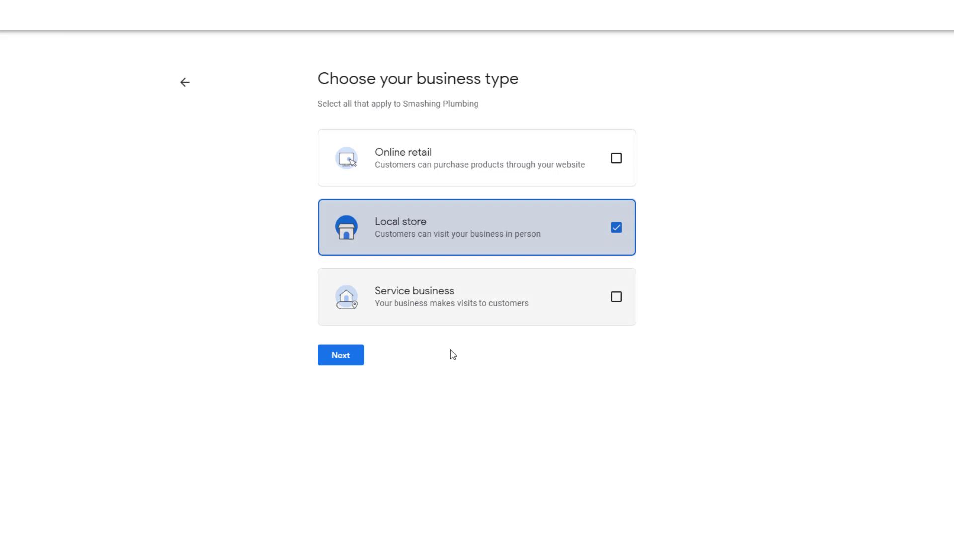
pyautogui.moveTo(402, 364)
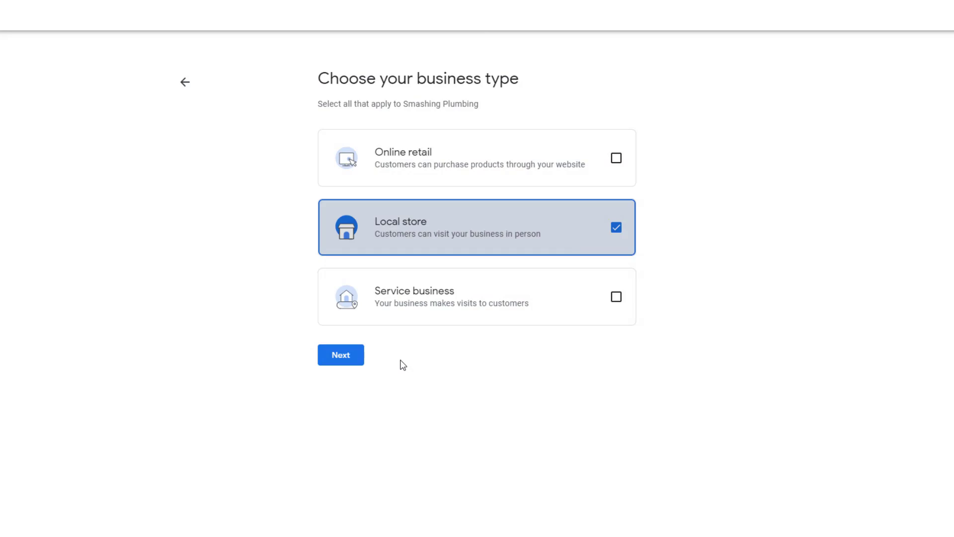
pyautogui.click(340, 355)
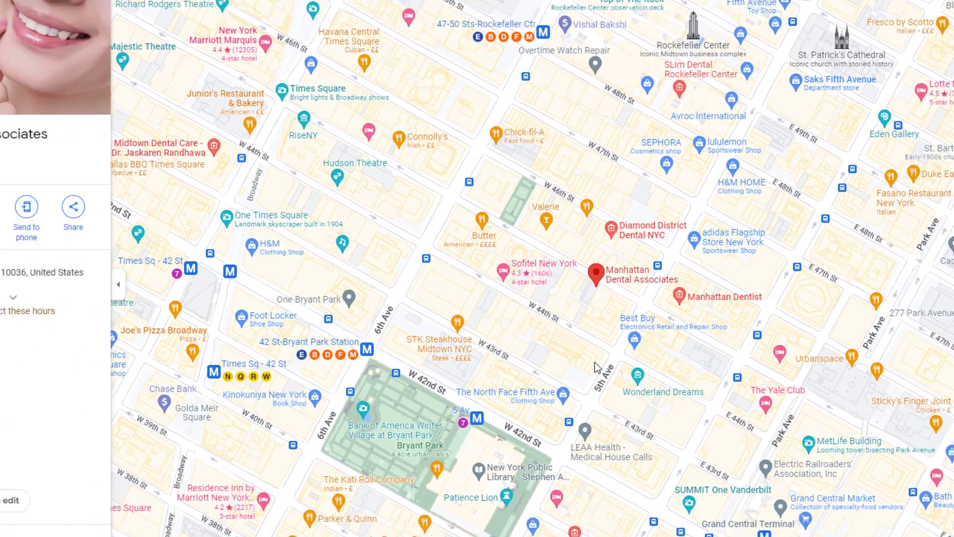
pyautogui.click(592, 266)
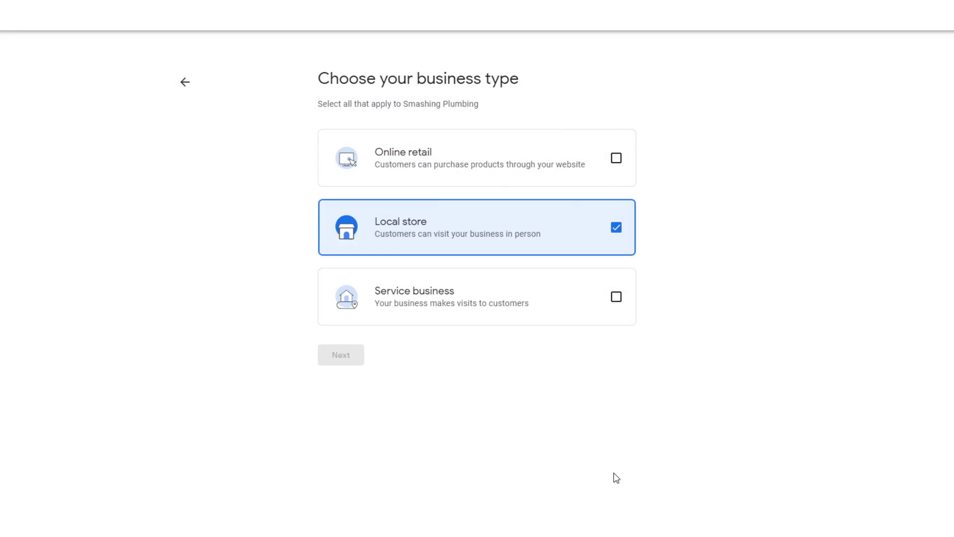
# Set the business category to Plumbing supply store and continue to the address step
pyautogui.click(339, 355)
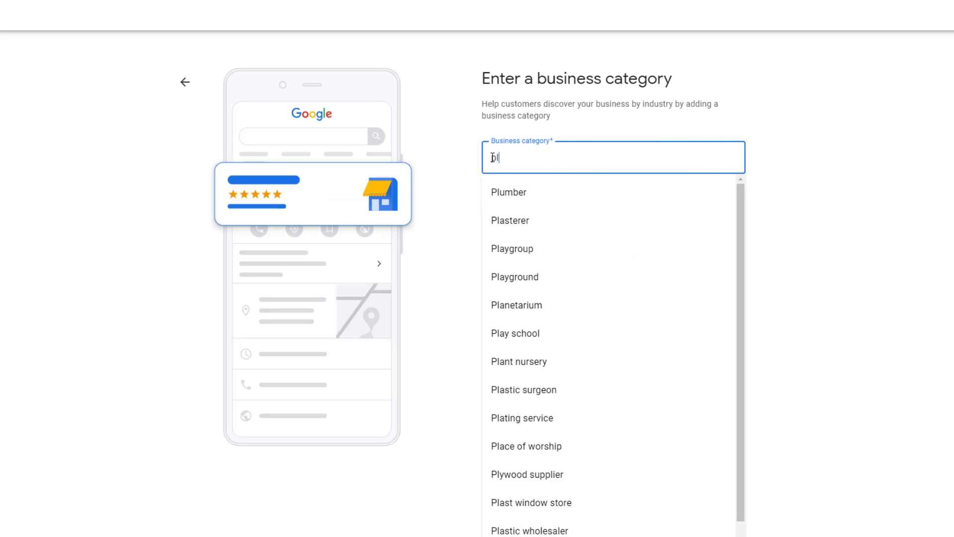
pyautogui.write('Plumbing')
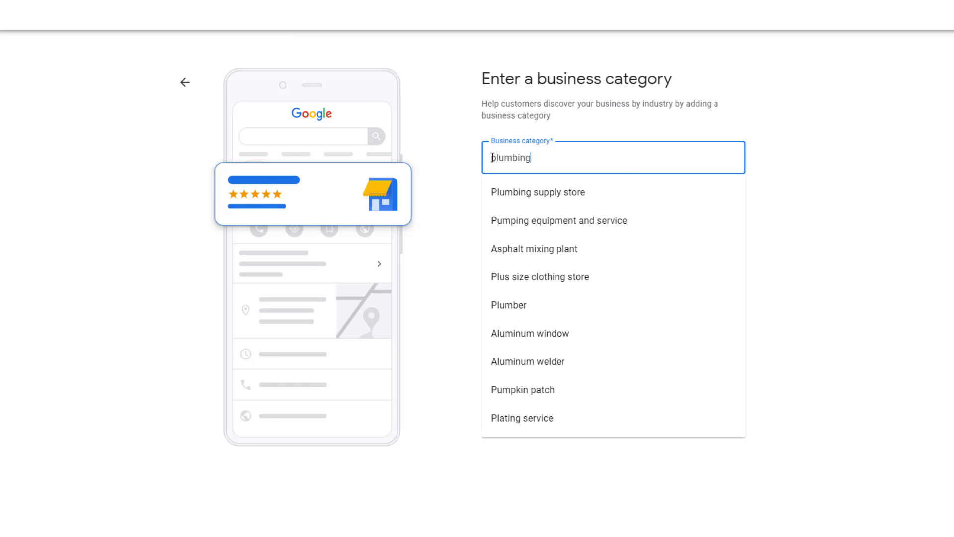
pyautogui.moveTo(537, 192)
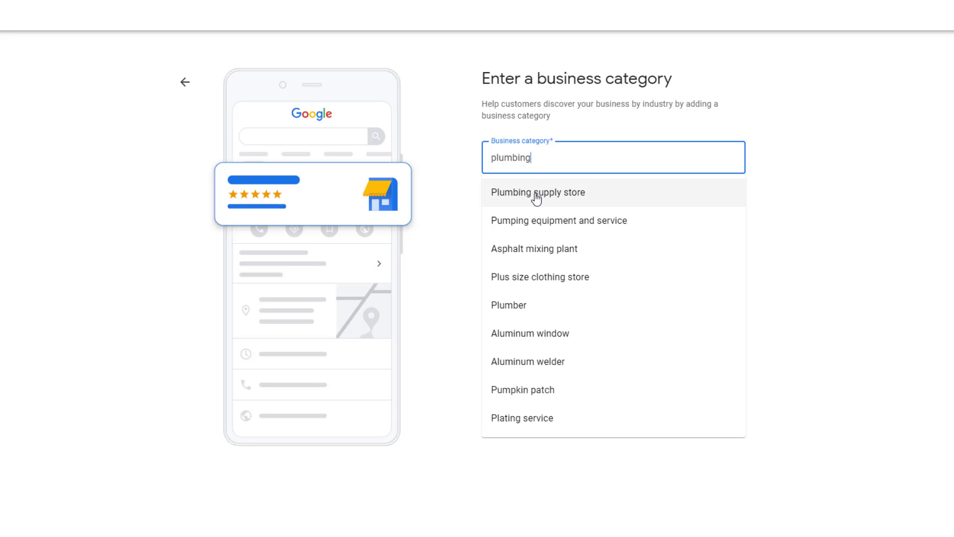
pyautogui.click(537, 192)
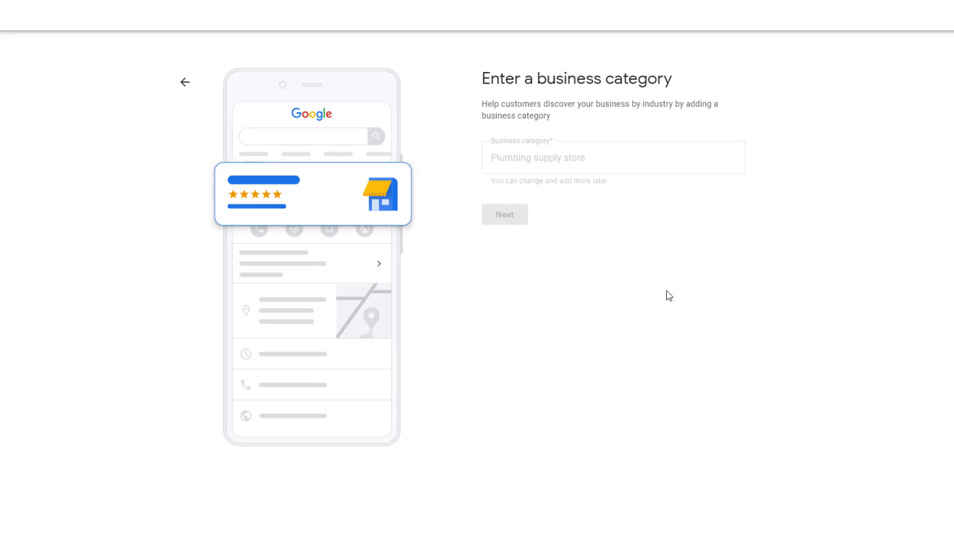
pyautogui.click(504, 214)
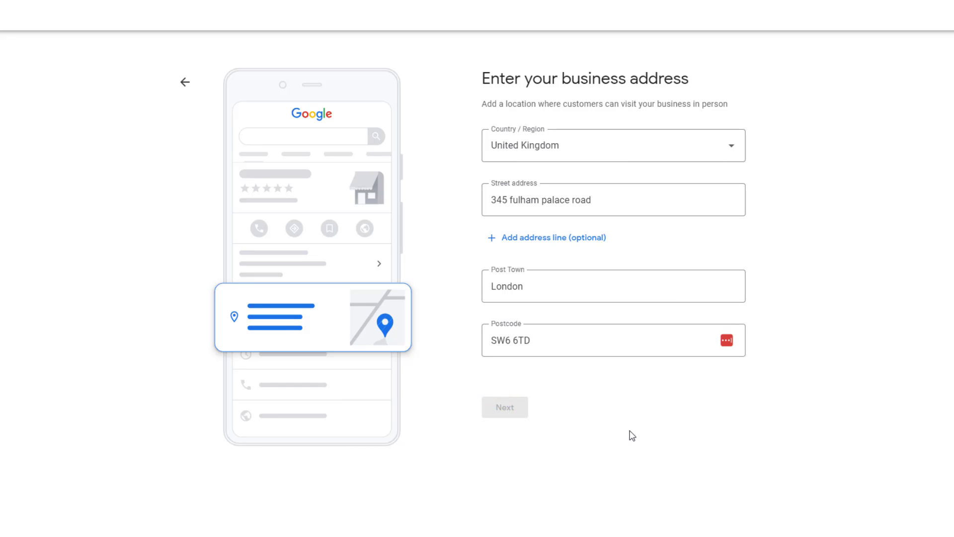
pyautogui.click(503, 406)
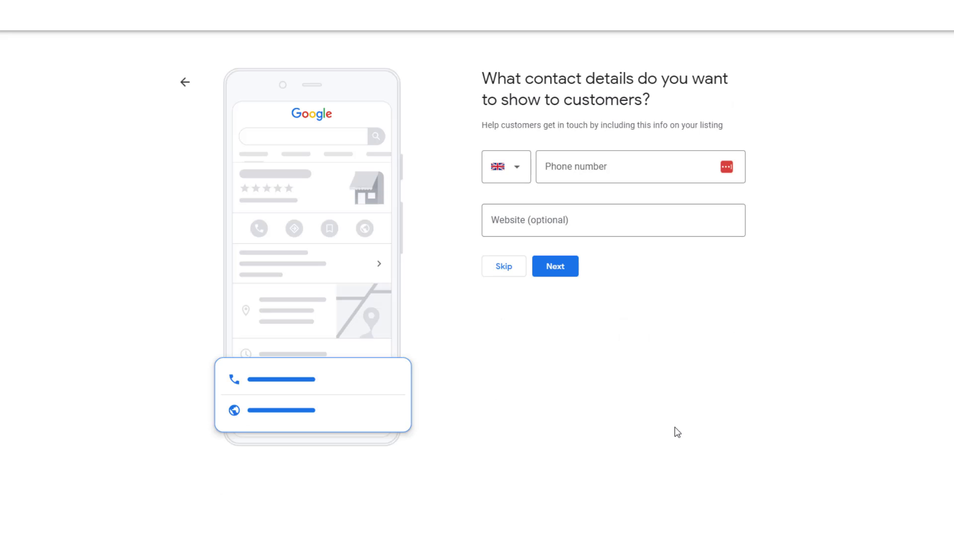
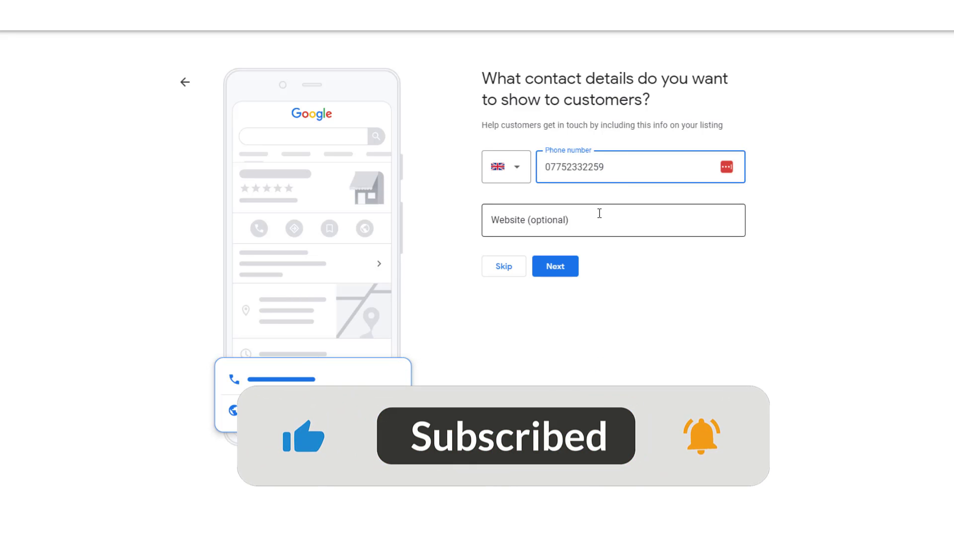
pyautogui.write('https://smashingplumbing.com')
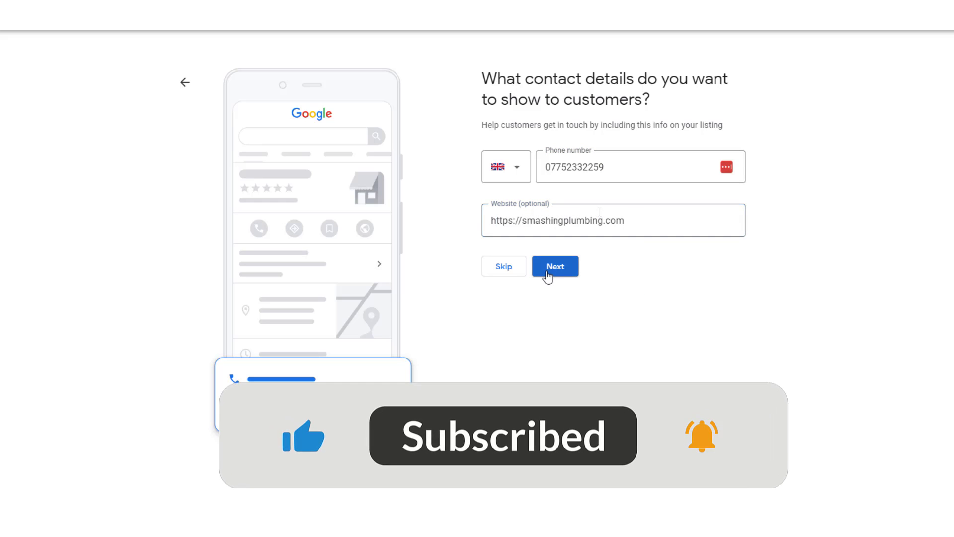
pyautogui.click(554, 267)
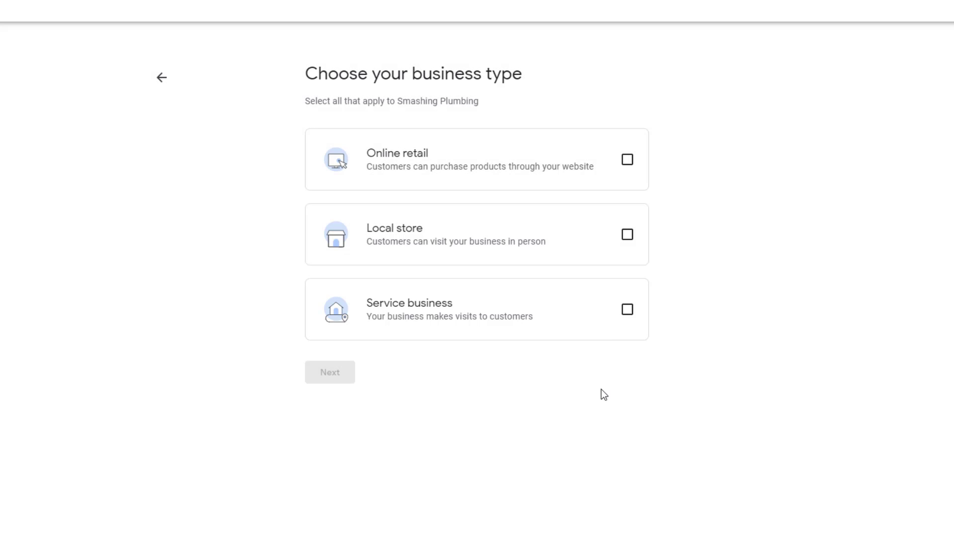
pyautogui.moveTo(609, 371)
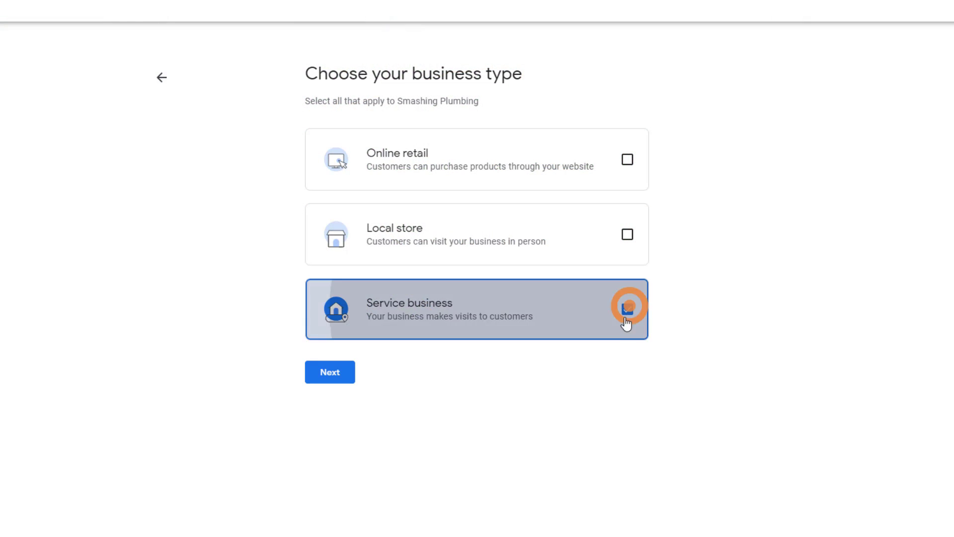
# Make it a service business categorised as Plumber and continue to service areas
pyautogui.click(627, 310)
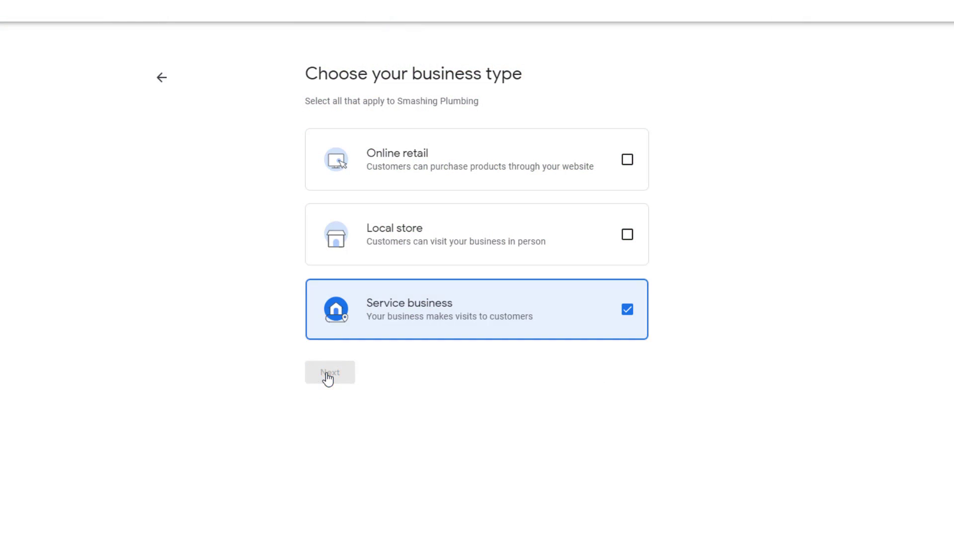
pyautogui.click(329, 372)
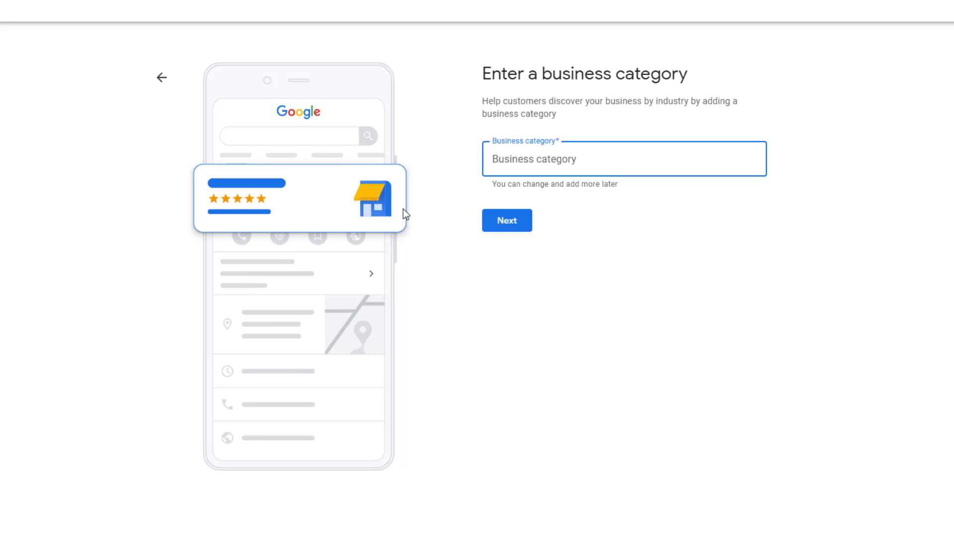
pyautogui.write('plu')
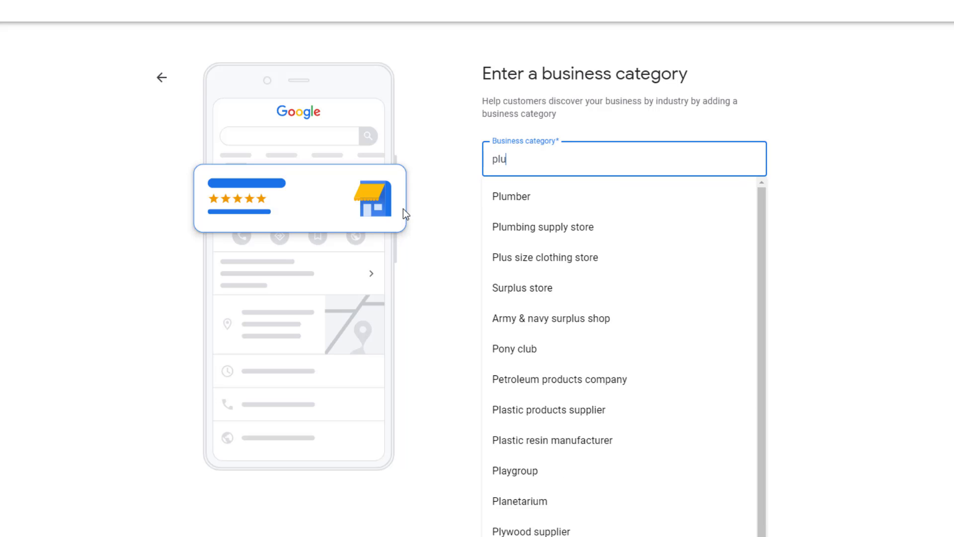
pyautogui.write('mber')
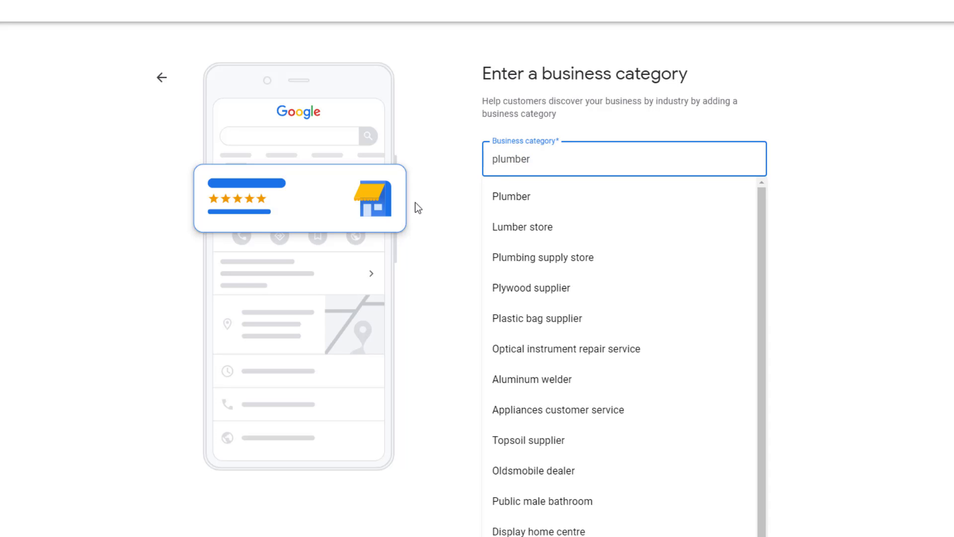
pyautogui.click(511, 195)
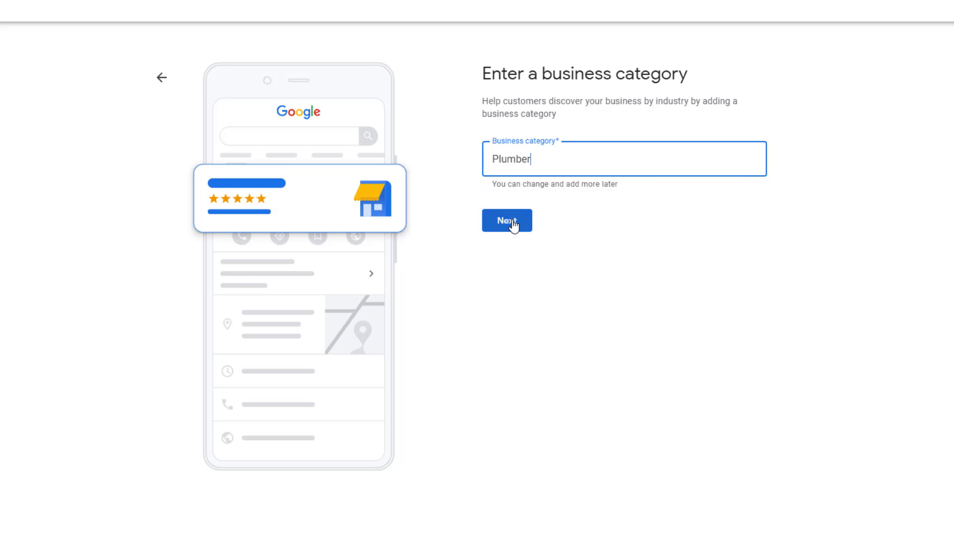
pyautogui.click(506, 220)
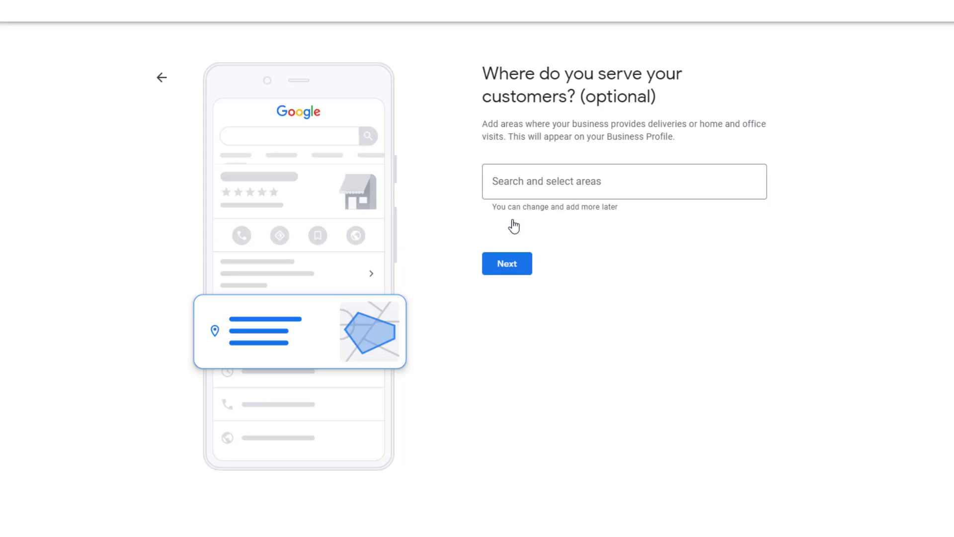
# Add Greenwich London, Chelsea London and Richmond as served areas and continue
pyautogui.write('Manhattan, New York')
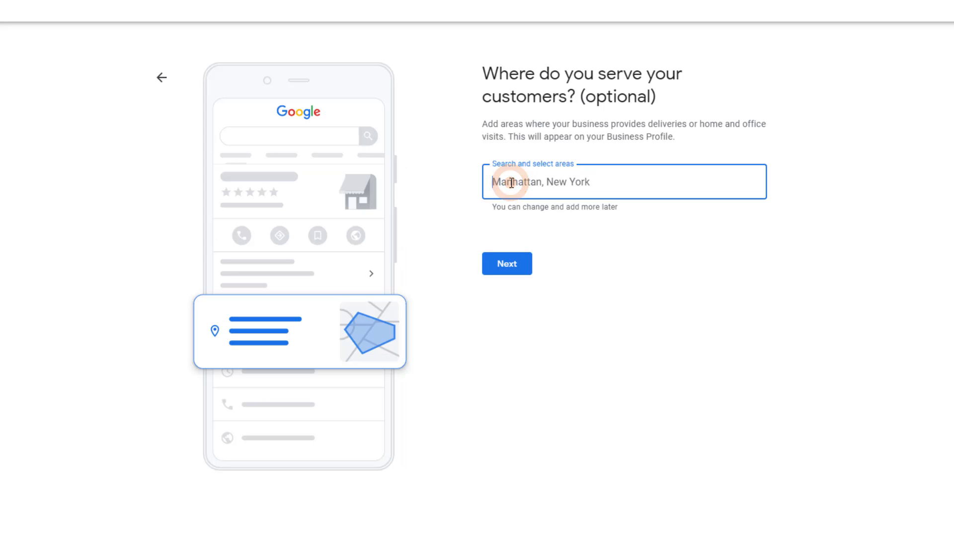
pyautogui.write('greenwich')
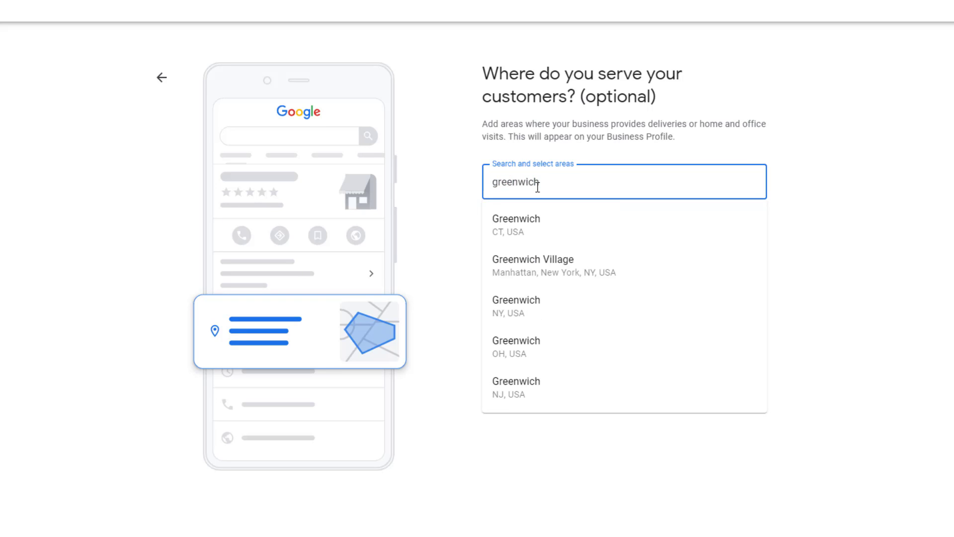
pyautogui.write('lodon')
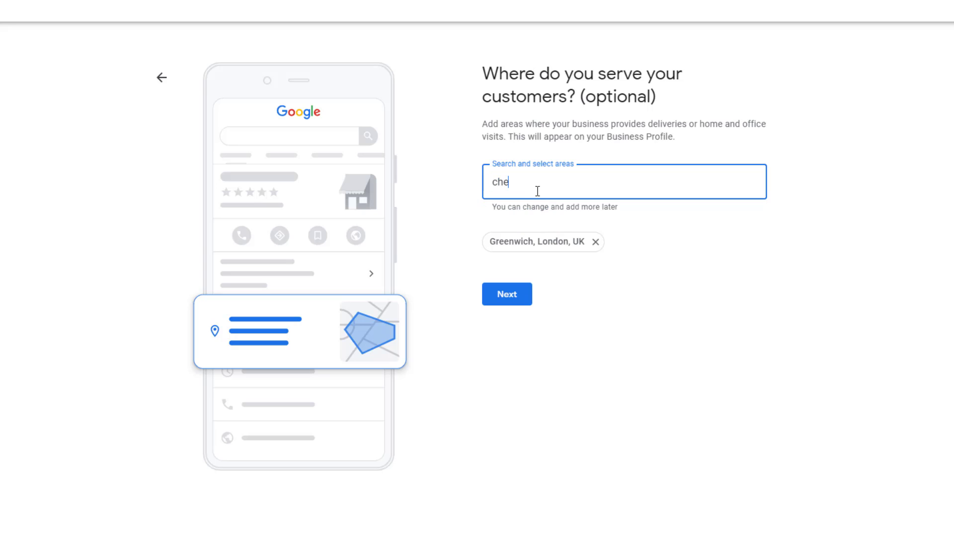
pyautogui.write('lsea lo')
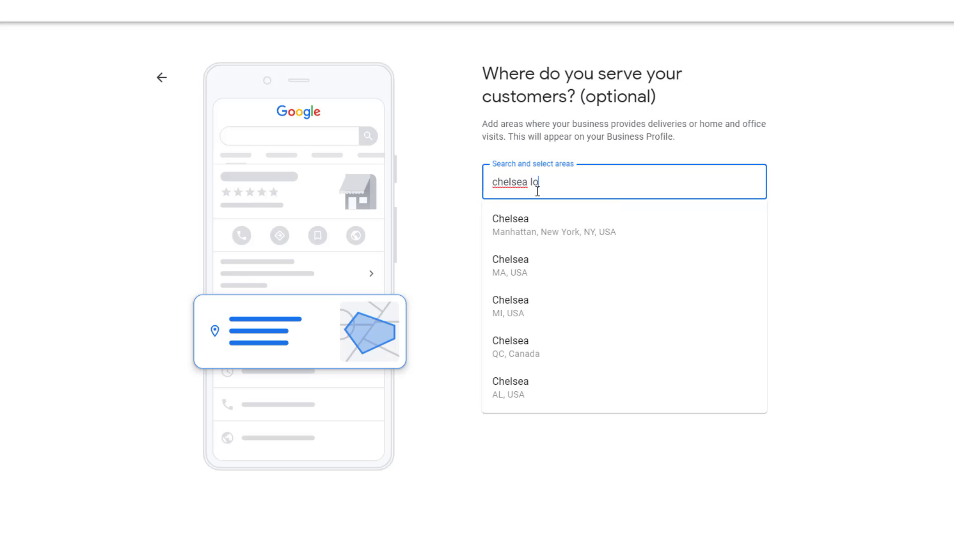
pyautogui.click(554, 224)
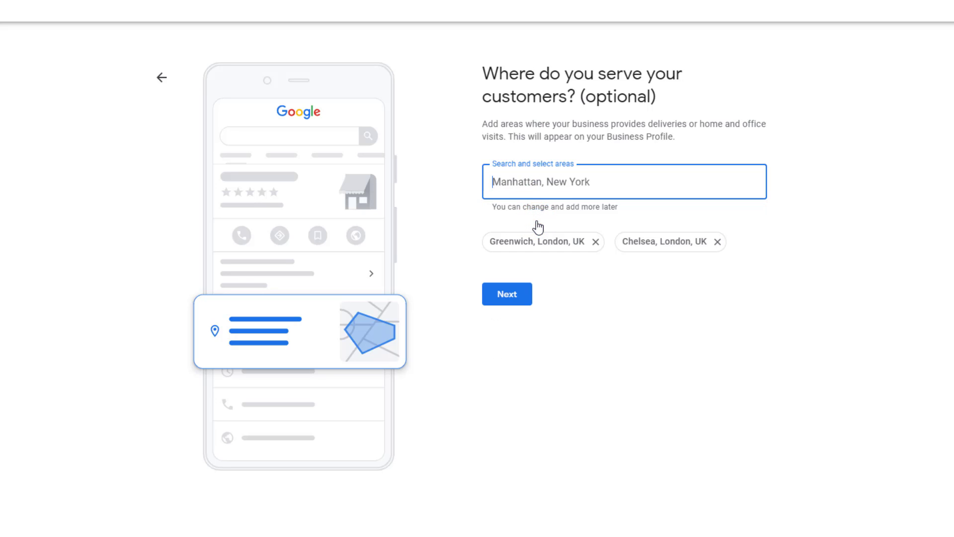
pyautogui.write('richmond')
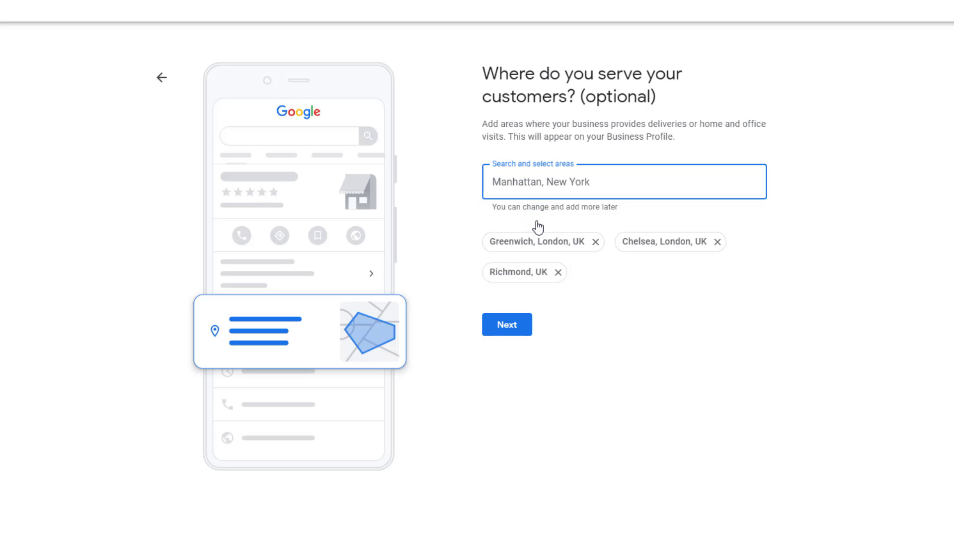
pyautogui.click(506, 324)
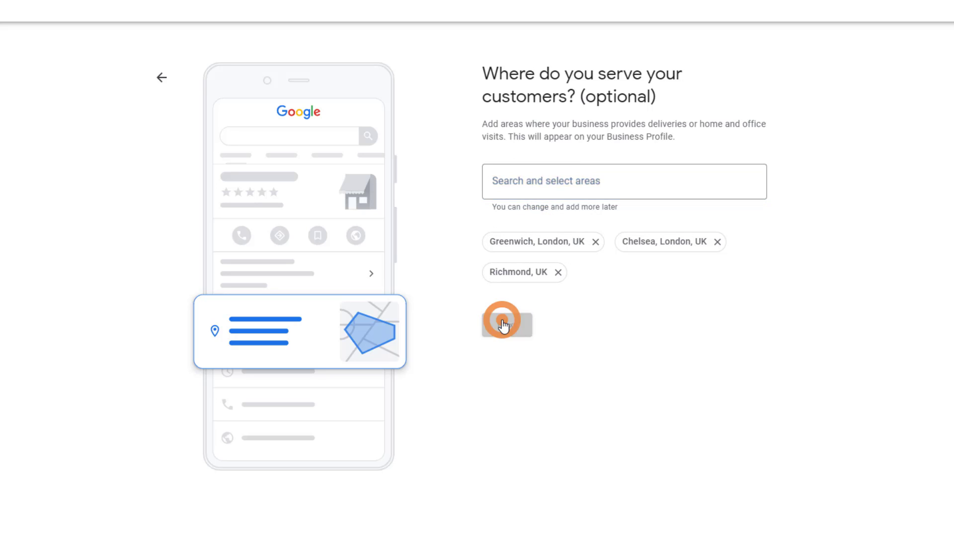
pyautogui.click(506, 323)
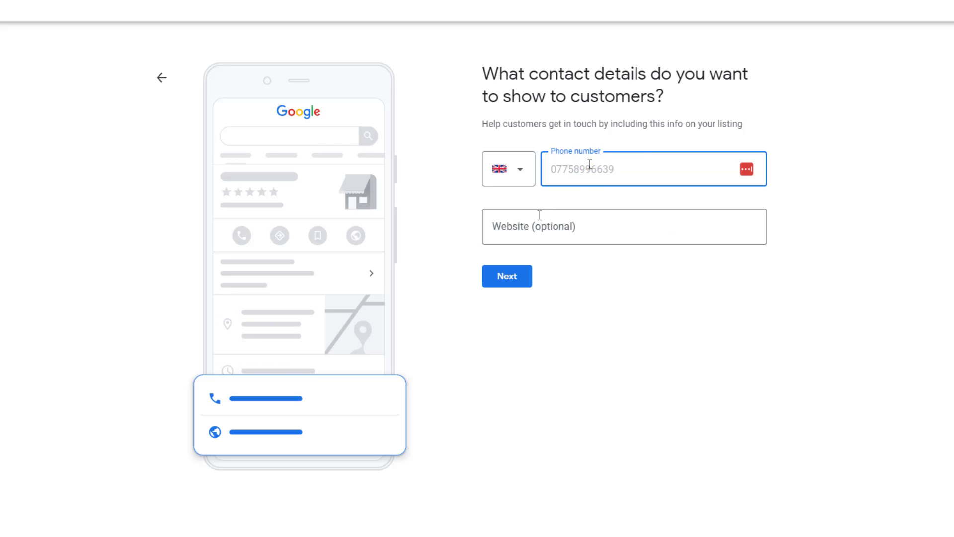
pyautogui.write('https://smashingplumbing.co.uk')
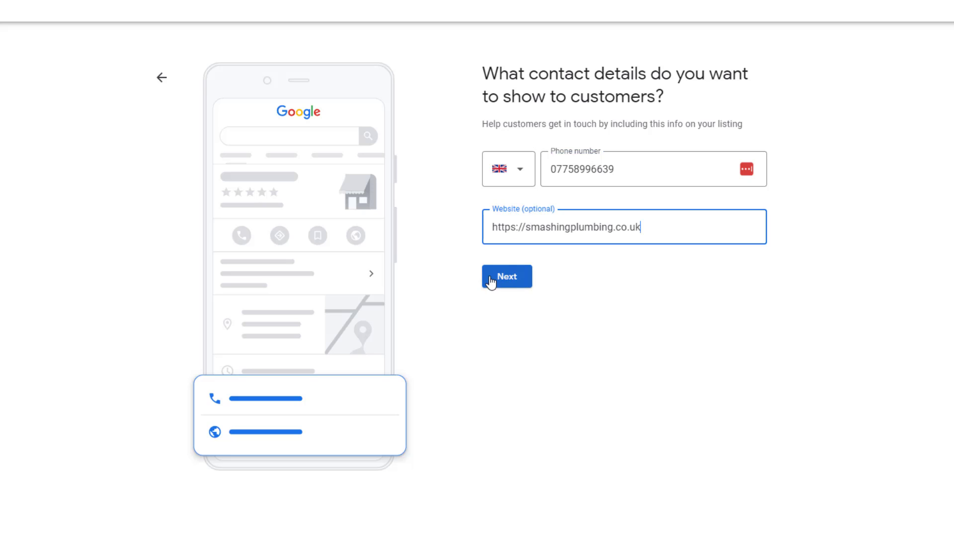
pyautogui.click(507, 275)
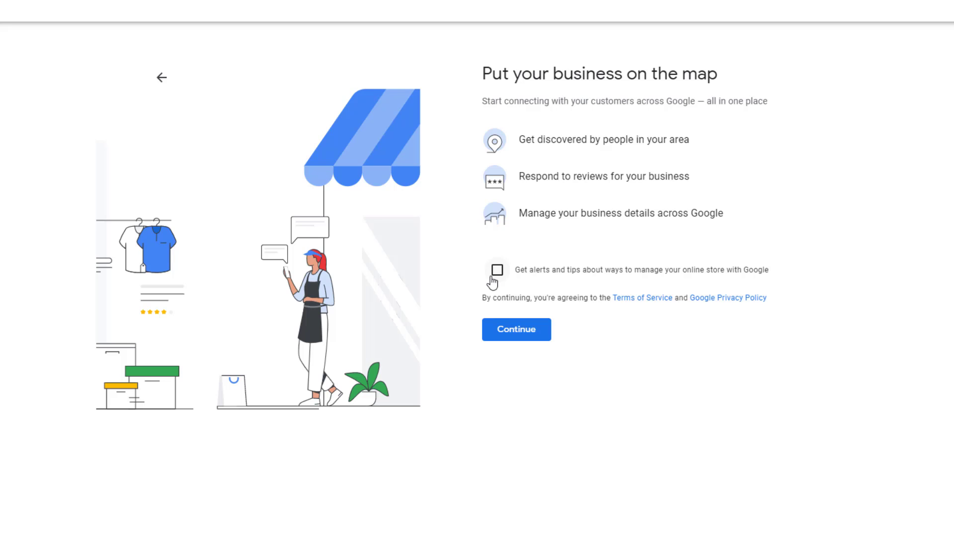
pyautogui.moveTo(515, 328)
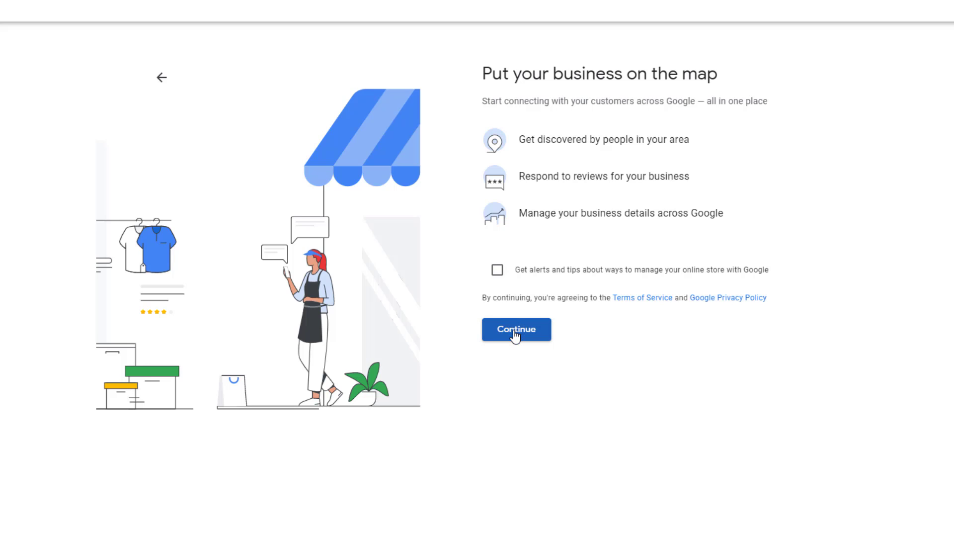
pyautogui.click(516, 329)
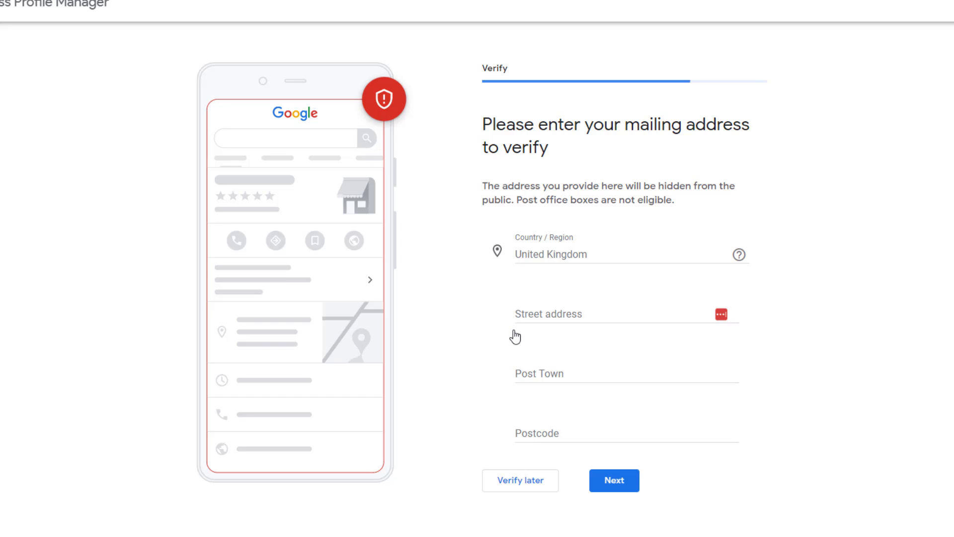
# Move past the mailing address form to phone verification
pyautogui.click(613, 480)
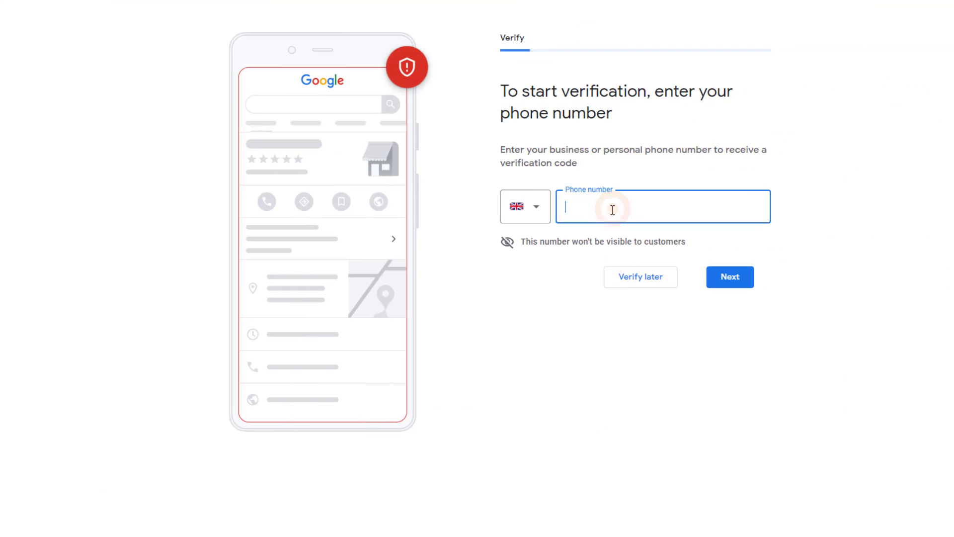
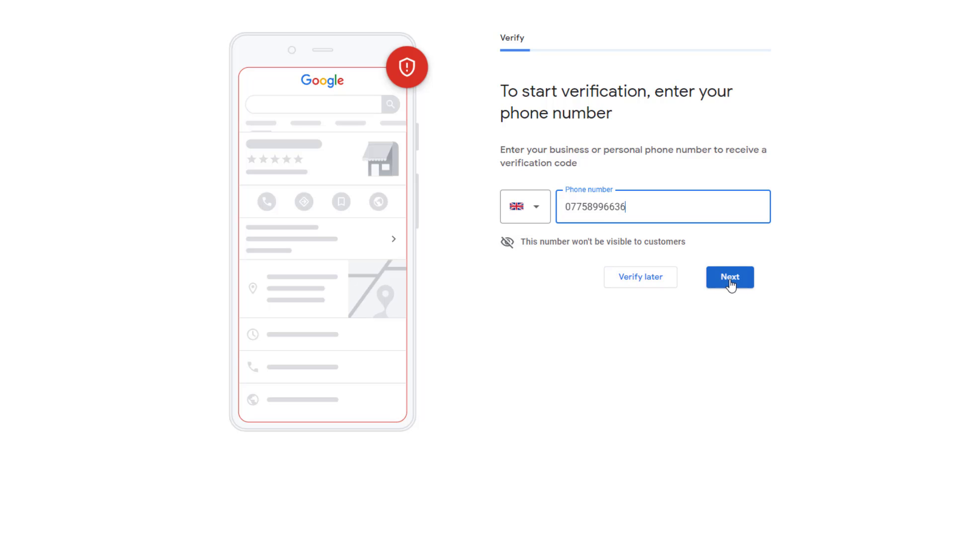
pyautogui.click(729, 277)
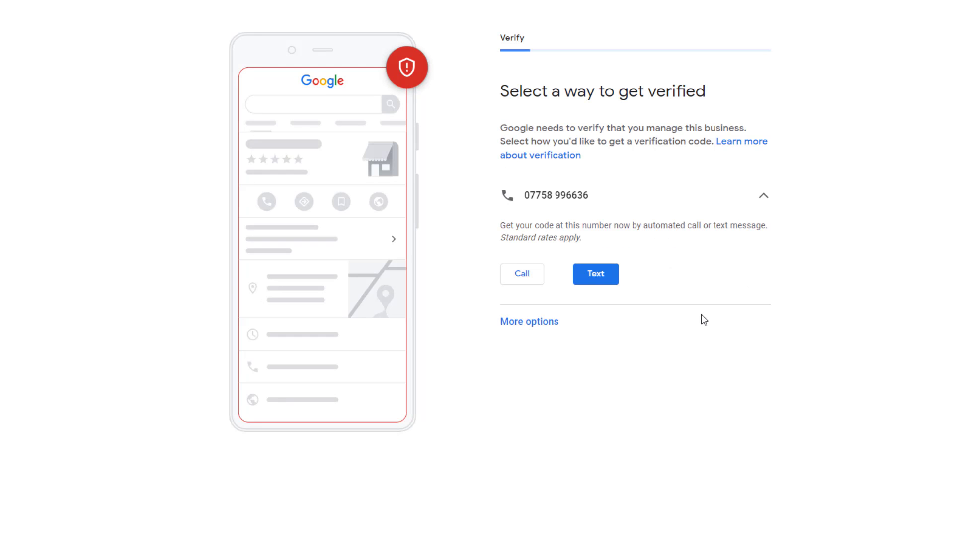
# Request the code by text, then return to choosing another verification method
pyautogui.click(595, 274)
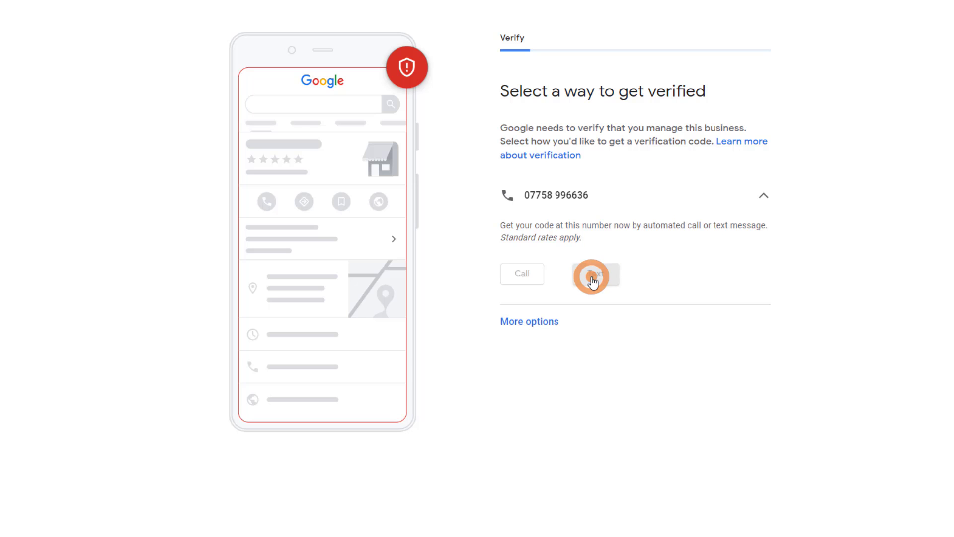
pyautogui.click(596, 275)
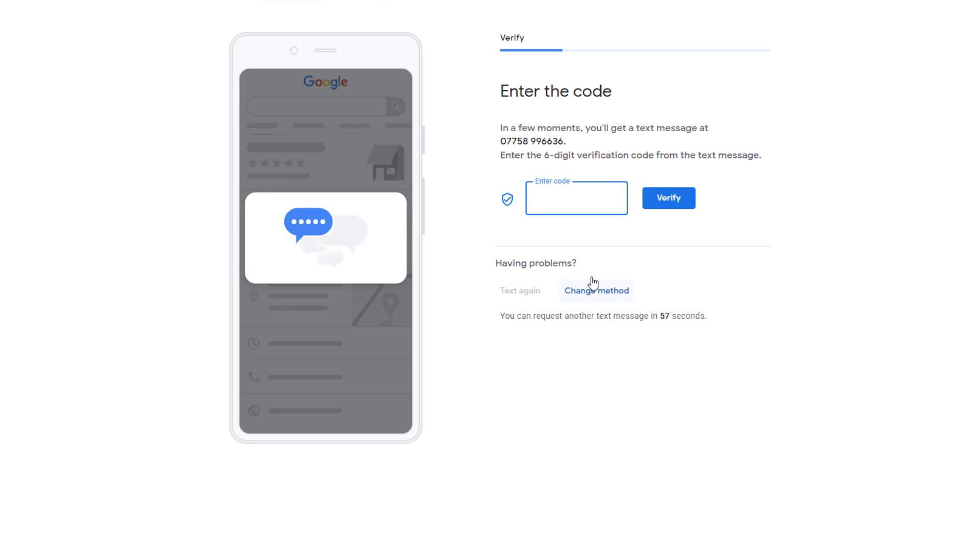
pyautogui.click(596, 290)
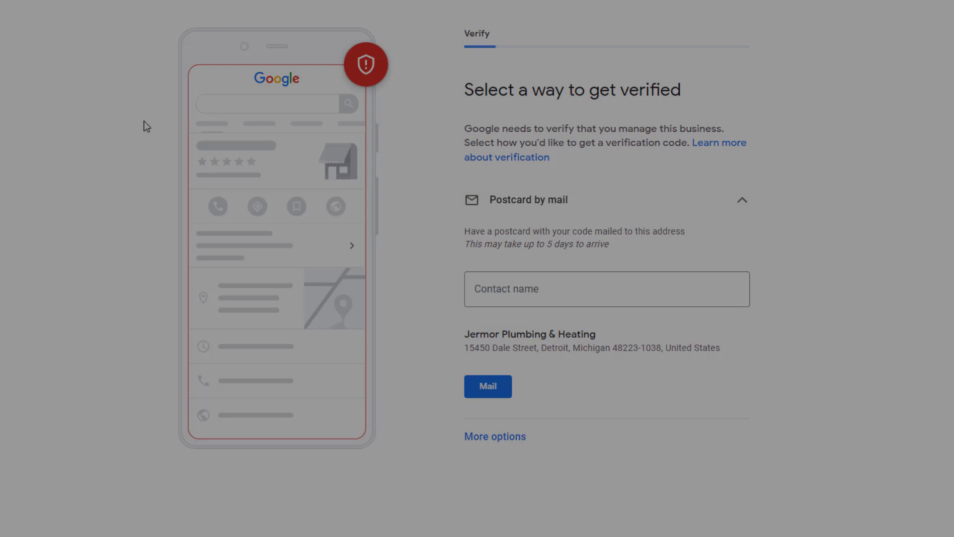
# Expand the Postcard by mail verification option showing its contact name field
pyautogui.click(487, 386)
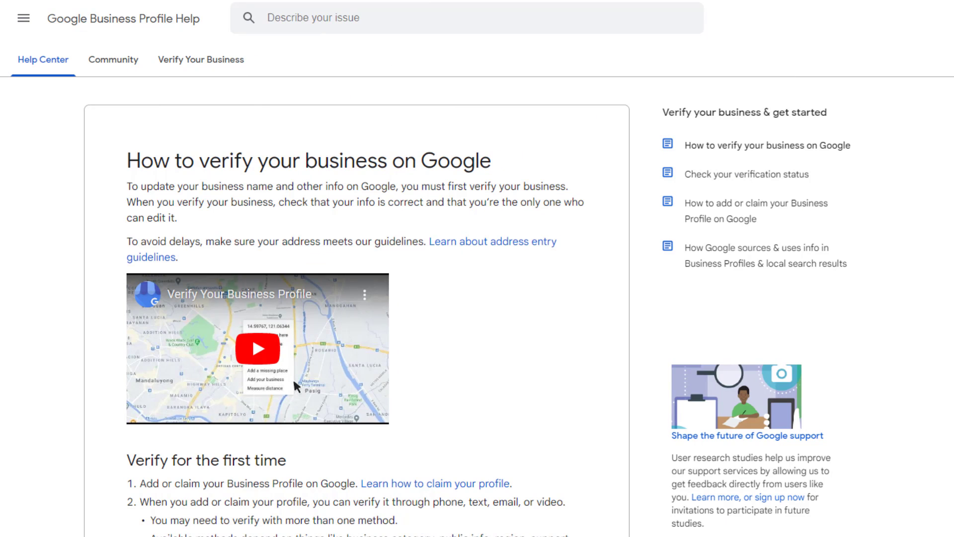
# Read down the 'How to verify your business on Google' help article to finding your profile
pyautogui.scroll(-3)
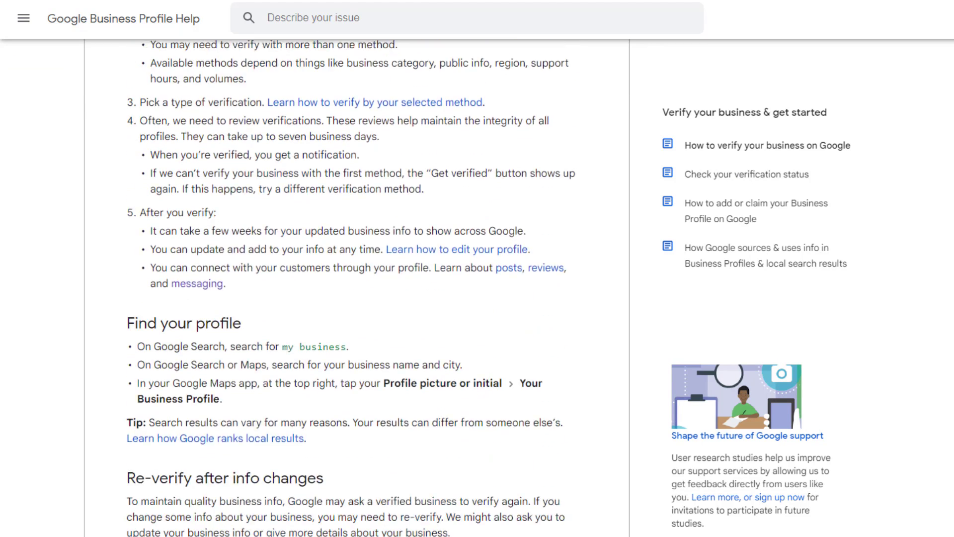
pyautogui.scroll(-3)
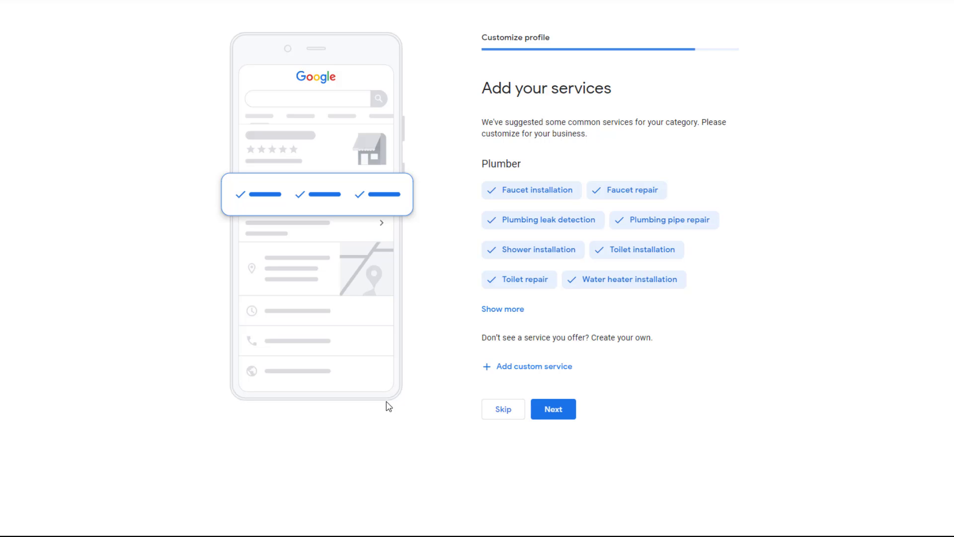
pyautogui.moveTo(653, 157)
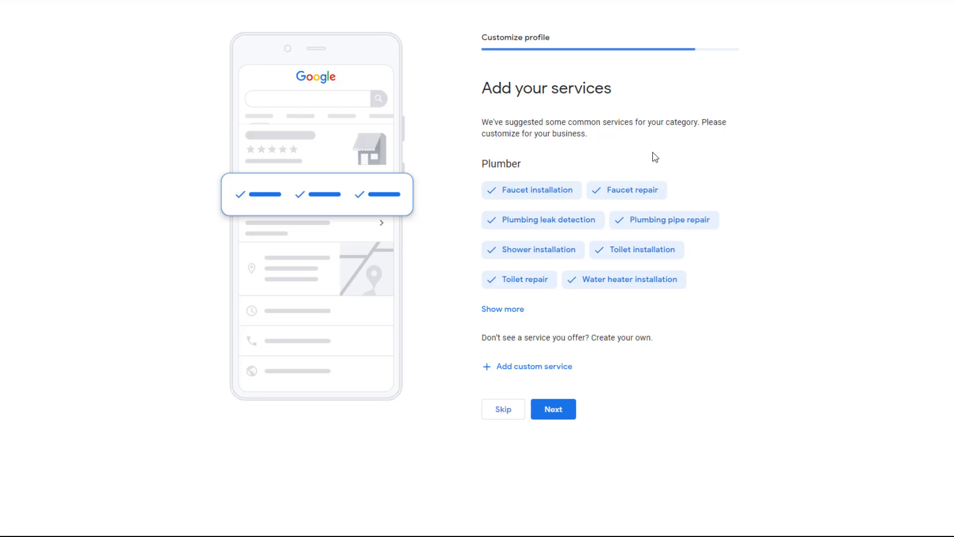
# Untick Faucet repair, add Boiler repair and Boiler installation as custom services, and continue
pyautogui.click(598, 189)
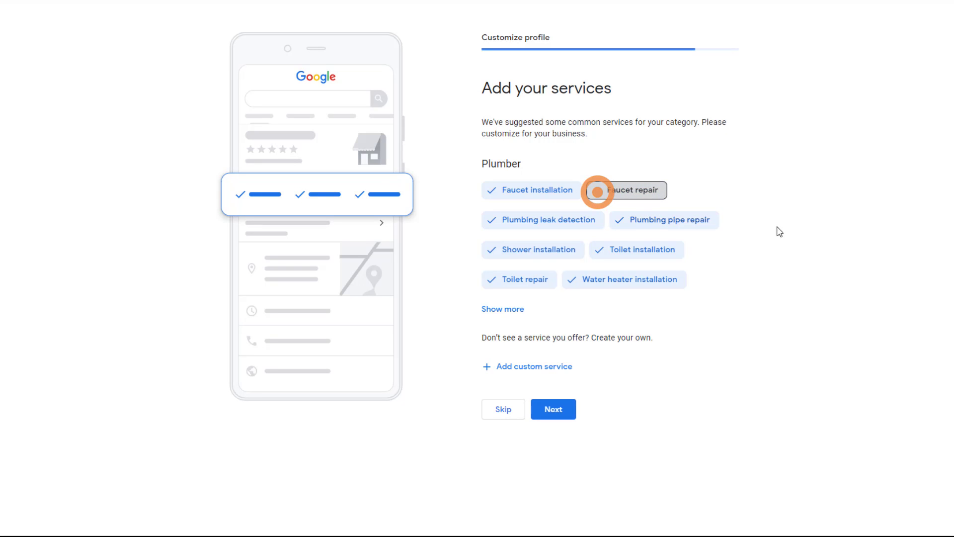
pyautogui.click(627, 189)
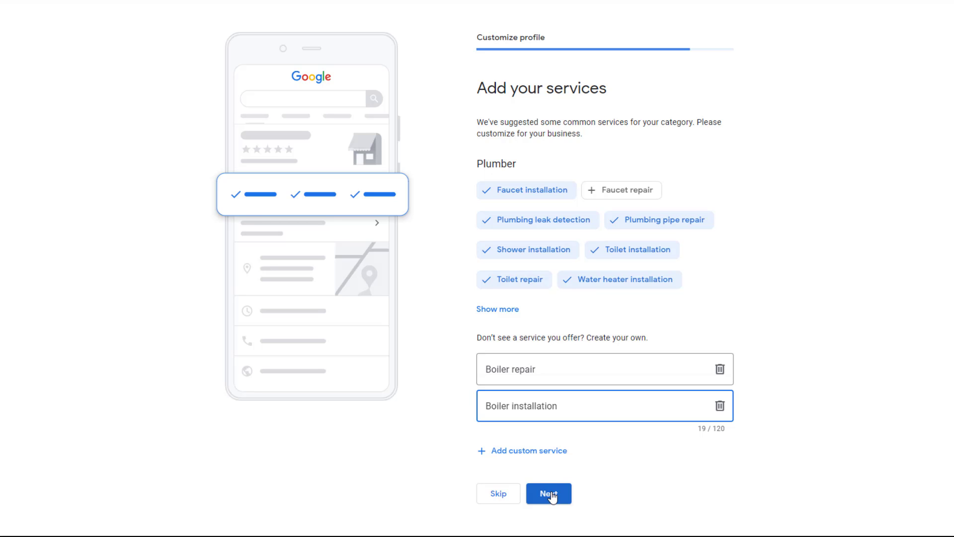
pyautogui.click(547, 494)
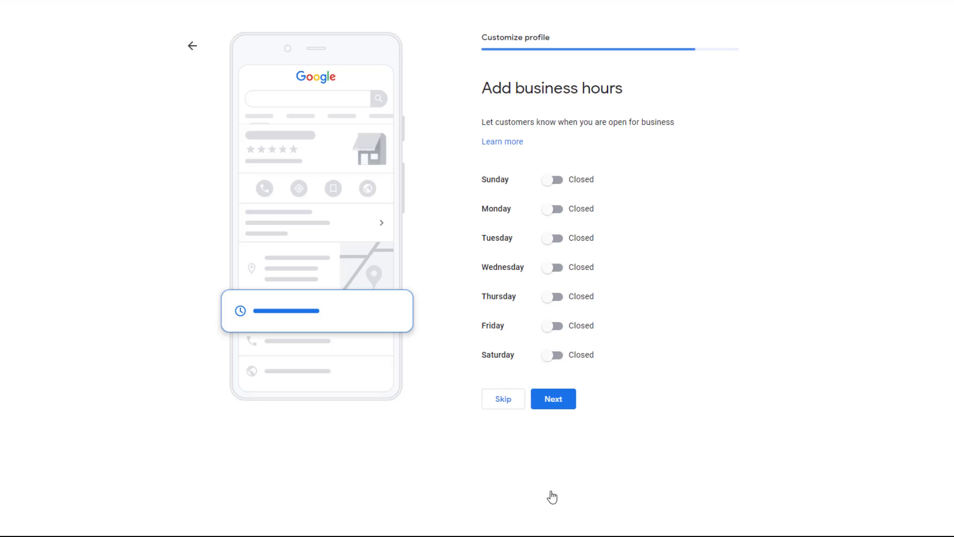
# Keep hours Monday to Friday 9:00 AM–6:00 PM with weekends closed and continue
pyautogui.click(552, 208)
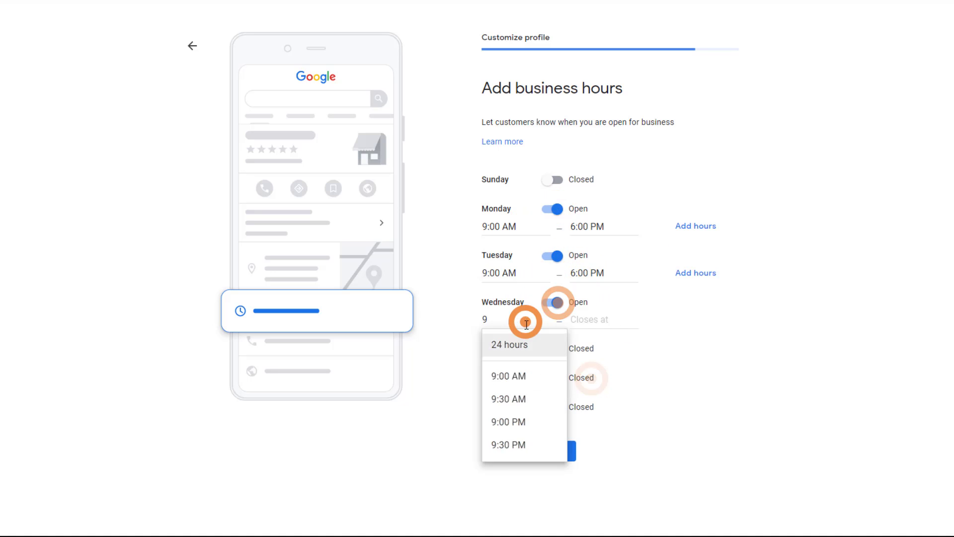
pyautogui.click(508, 375)
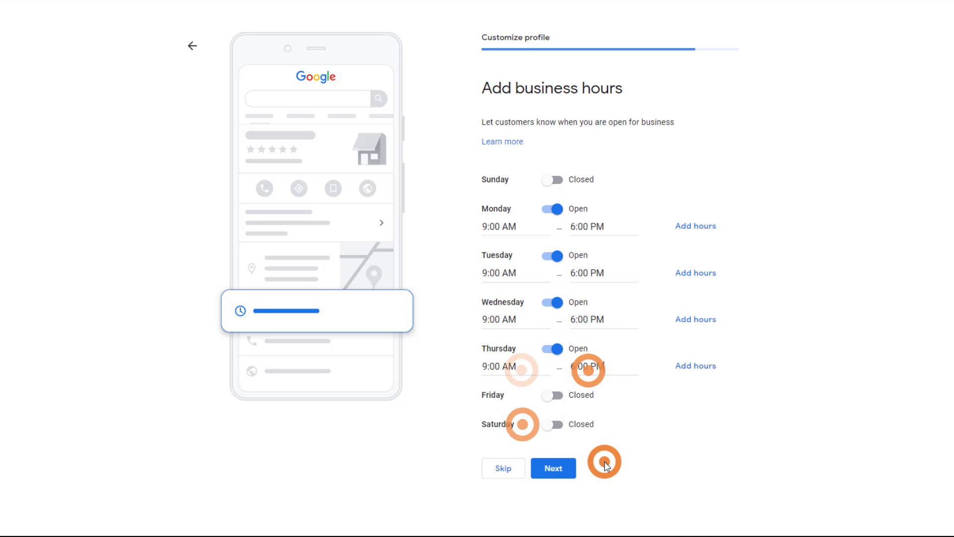
pyautogui.click(547, 394)
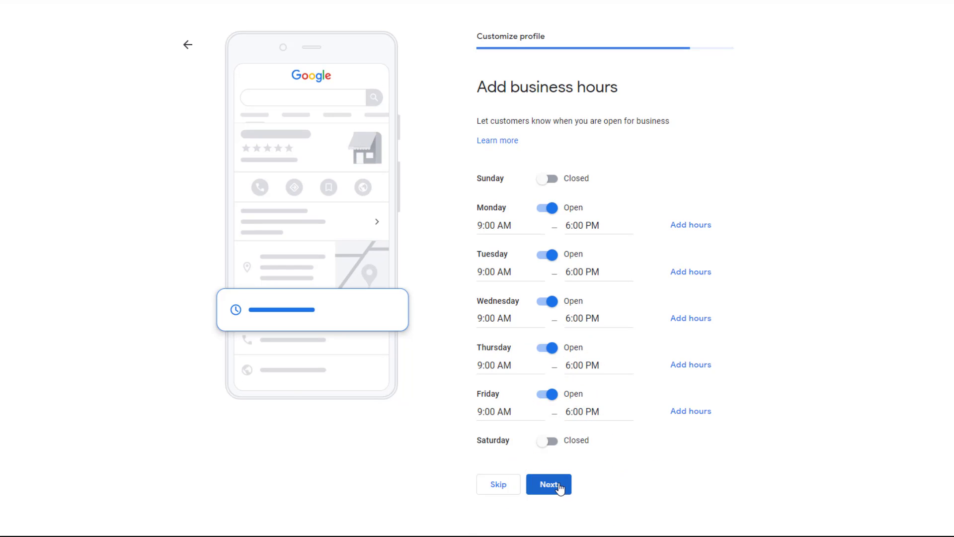
pyautogui.click(548, 484)
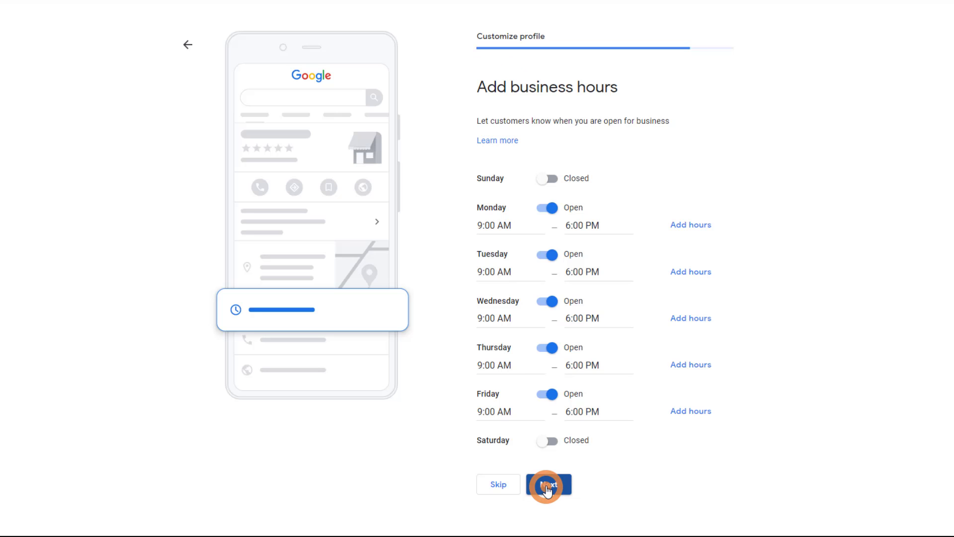
pyautogui.click(548, 484)
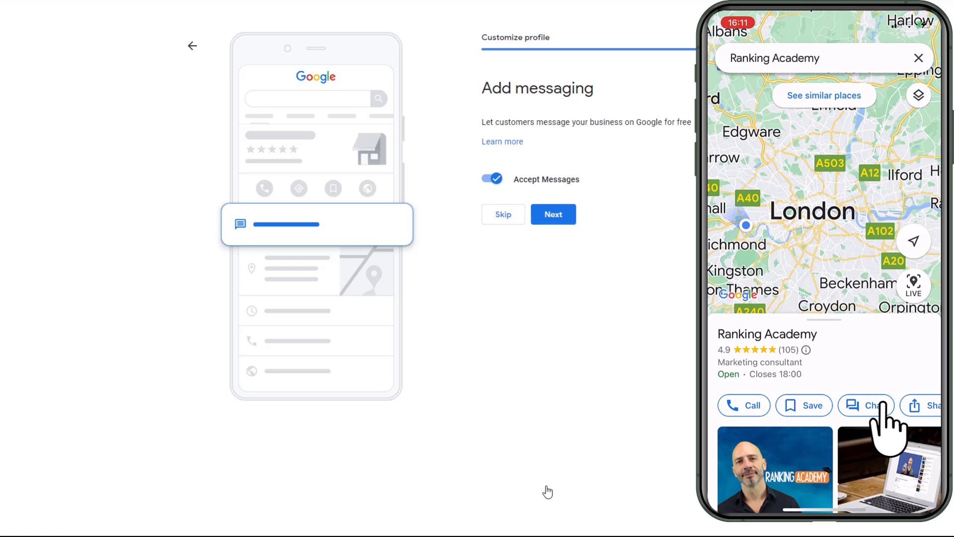
# Toggle Accept Messages off and back on, leaving messaging enabled, and continue
pyautogui.click(865, 406)
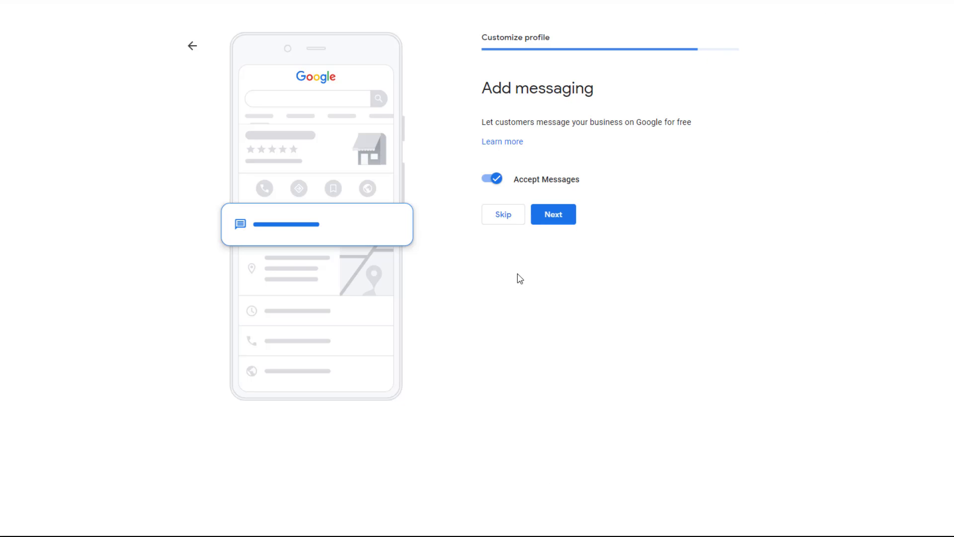
pyautogui.moveTo(513, 246)
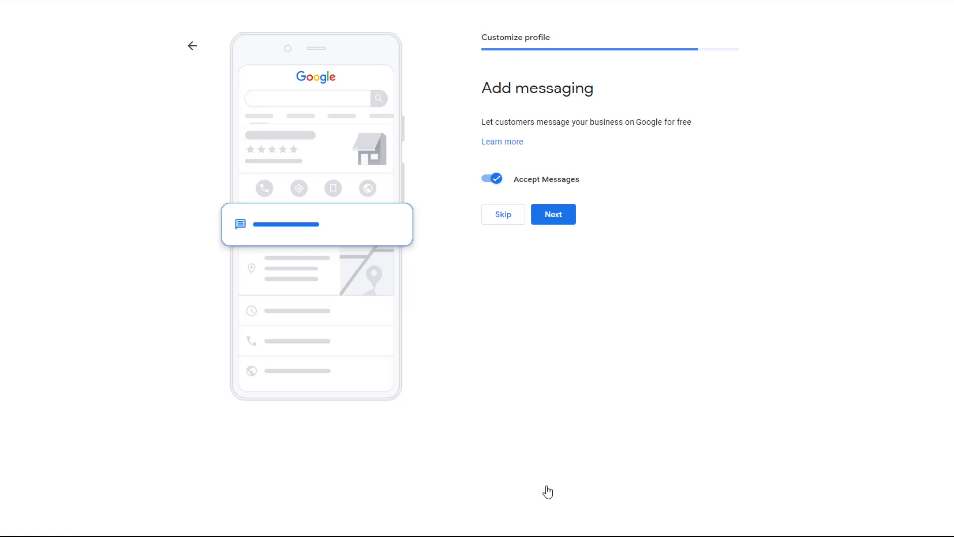
pyautogui.moveTo(538, 420)
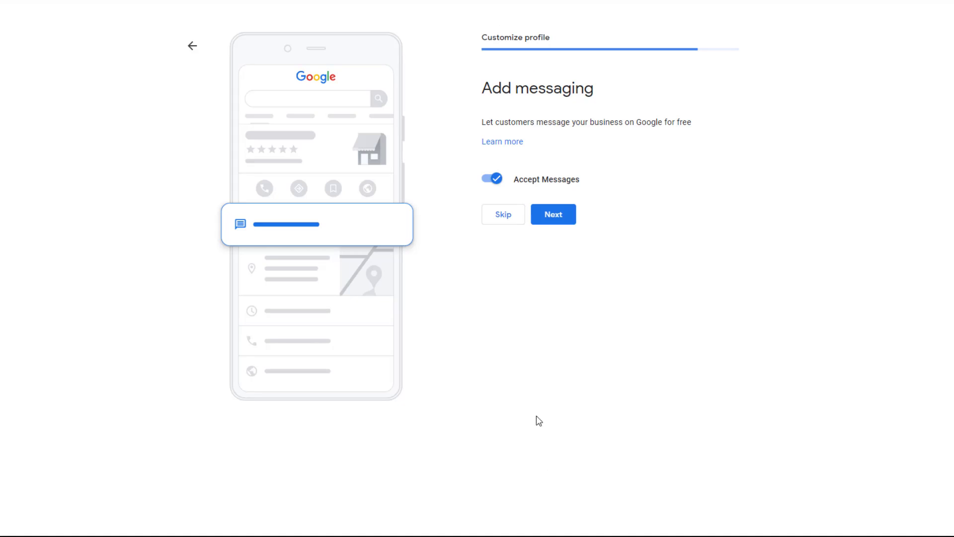
pyautogui.click(490, 178)
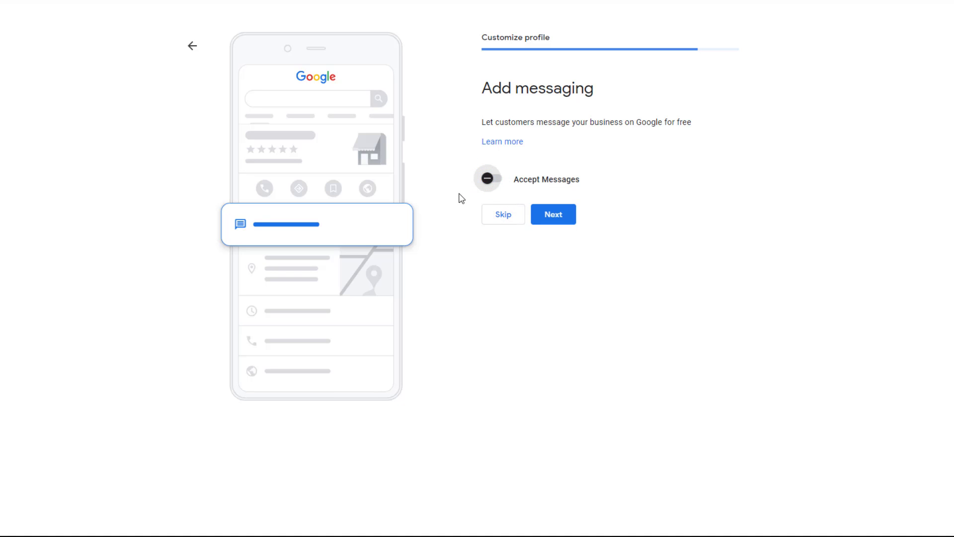
pyautogui.moveTo(493, 182)
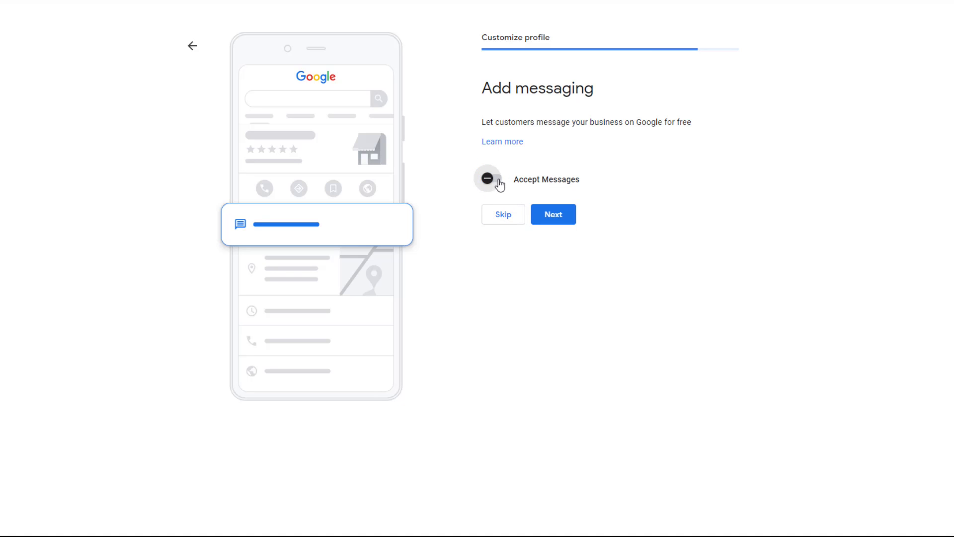
pyautogui.click(492, 178)
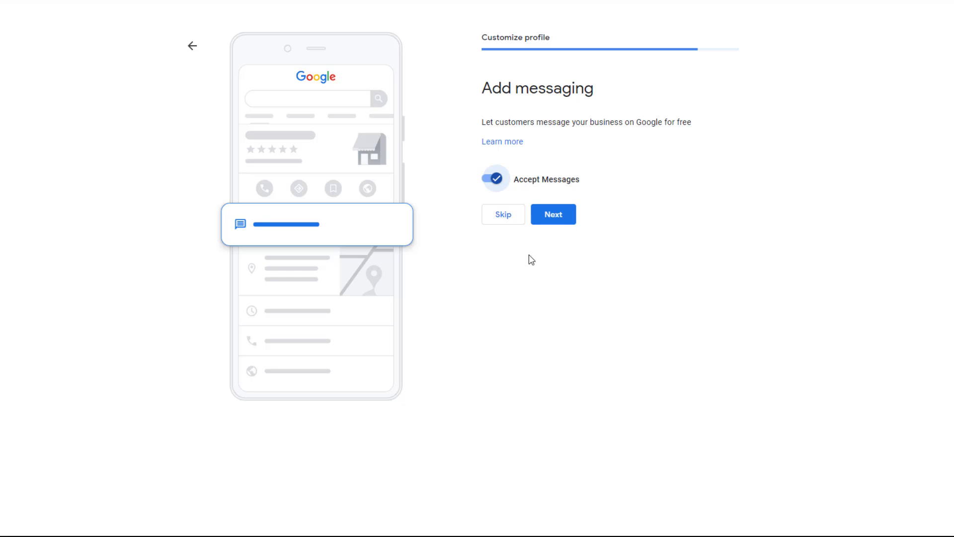
pyautogui.click(553, 214)
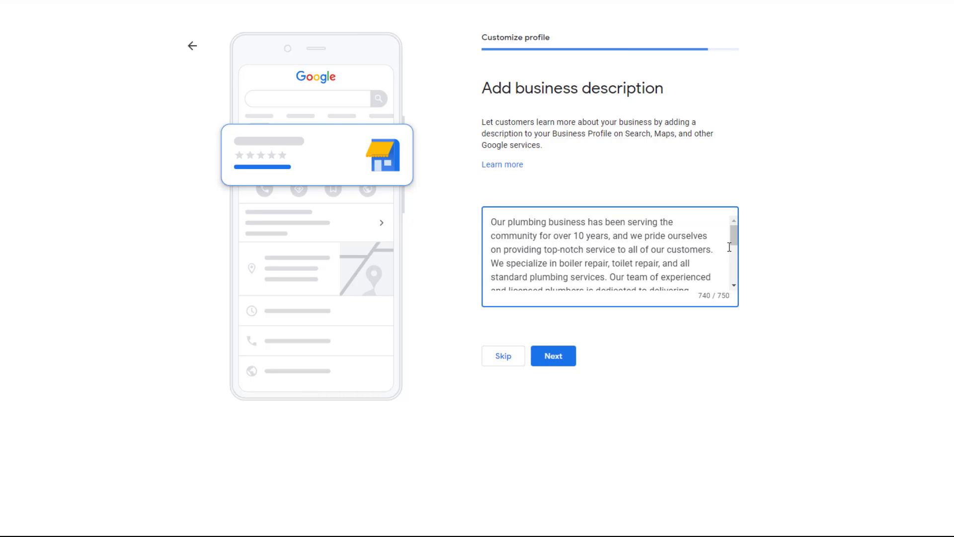
pyautogui.moveTo(733, 240)
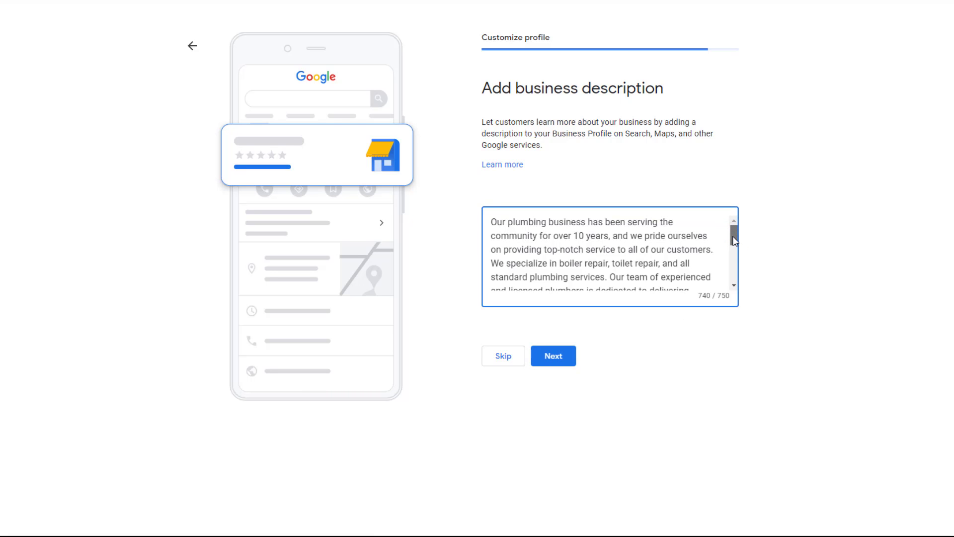
# Check the 740-character plumbing description fits the 750 limit and save it
pyautogui.scroll(-3)
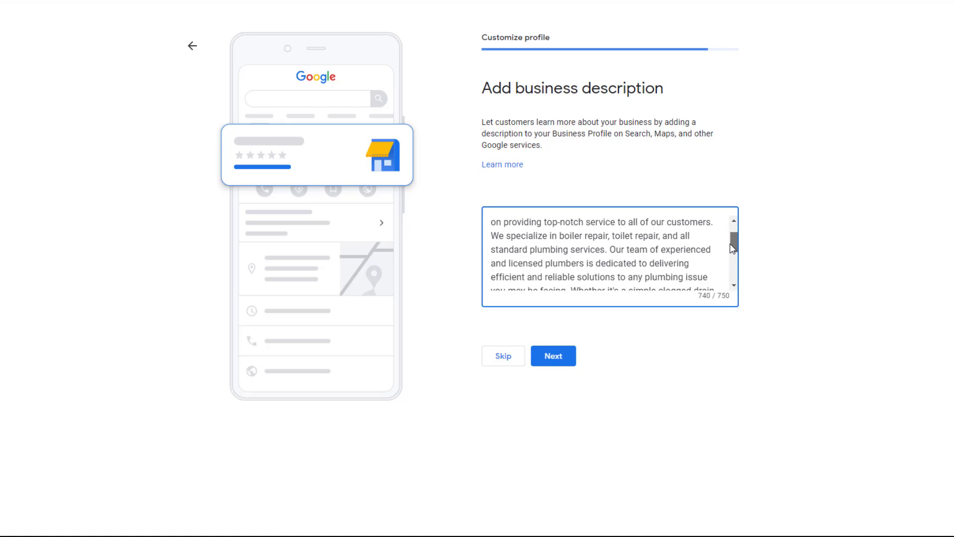
pyautogui.scroll(-3)
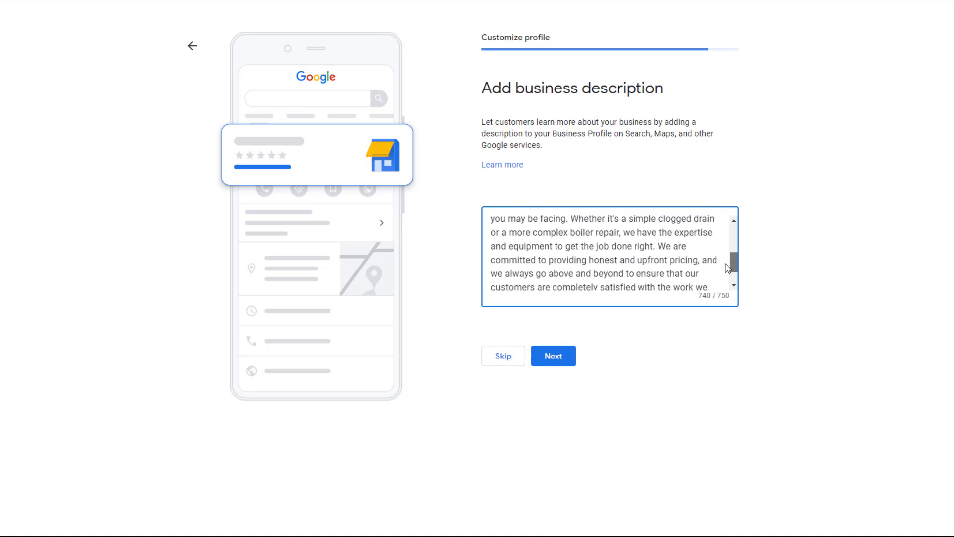
pyautogui.scroll(-3)
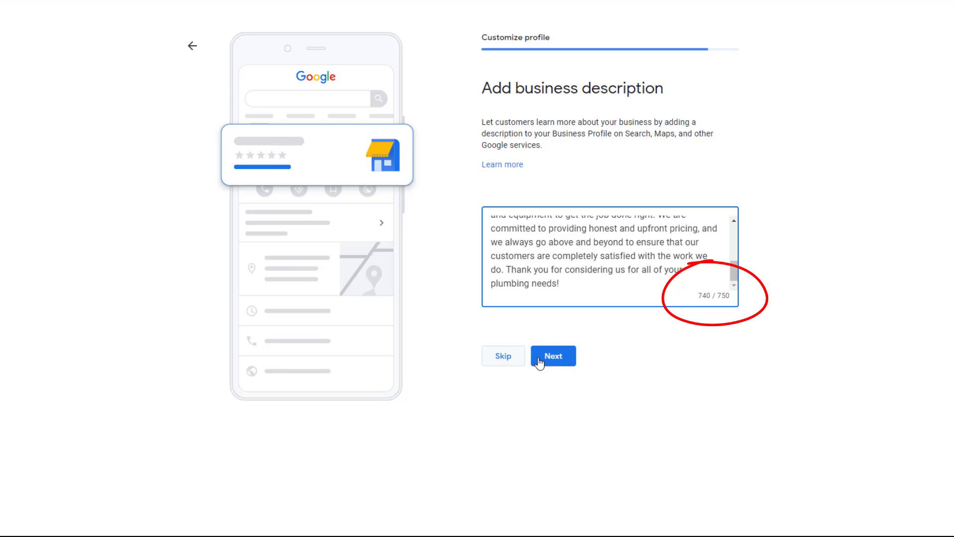
pyautogui.click(553, 356)
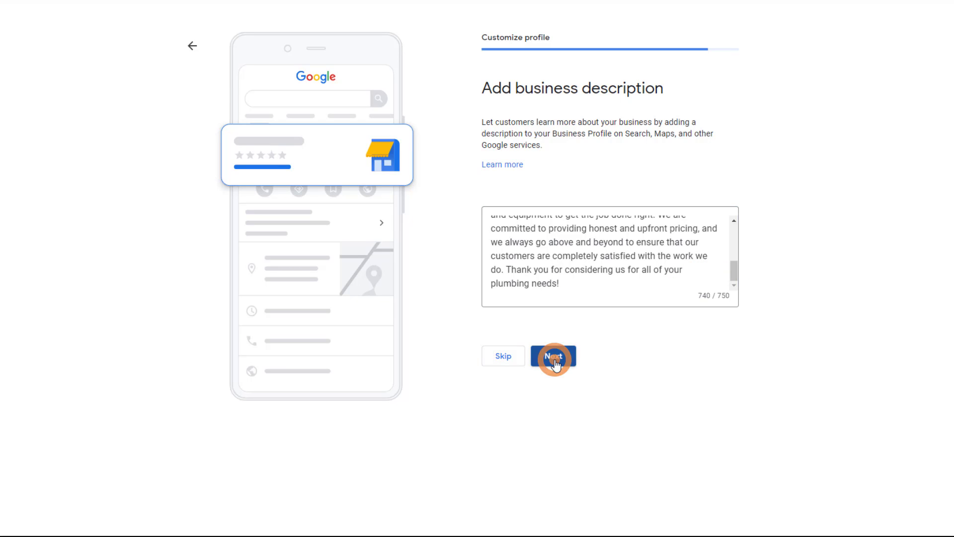
pyautogui.click(552, 356)
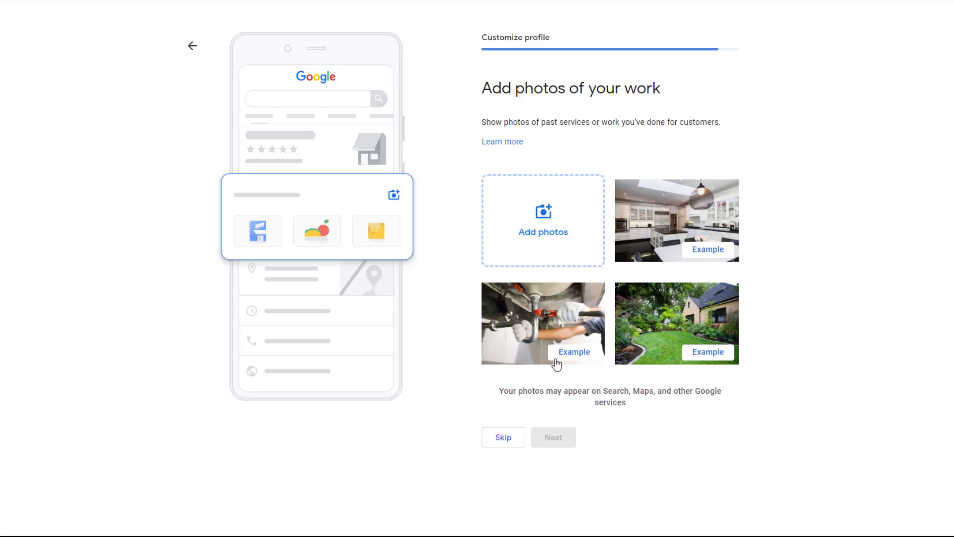
pyautogui.moveTo(542, 229)
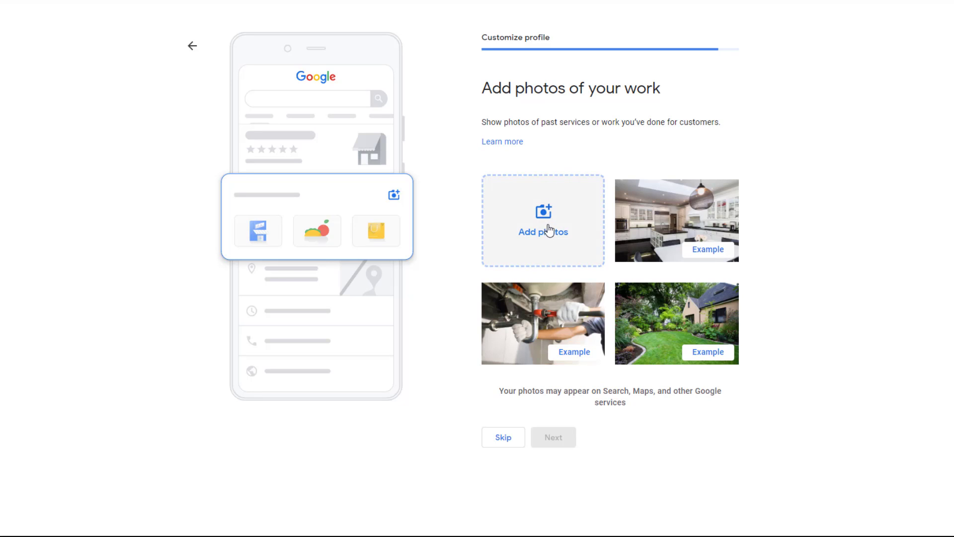
# Upload a work photo of a plumber at a sink from the computer and continue
pyautogui.click(542, 221)
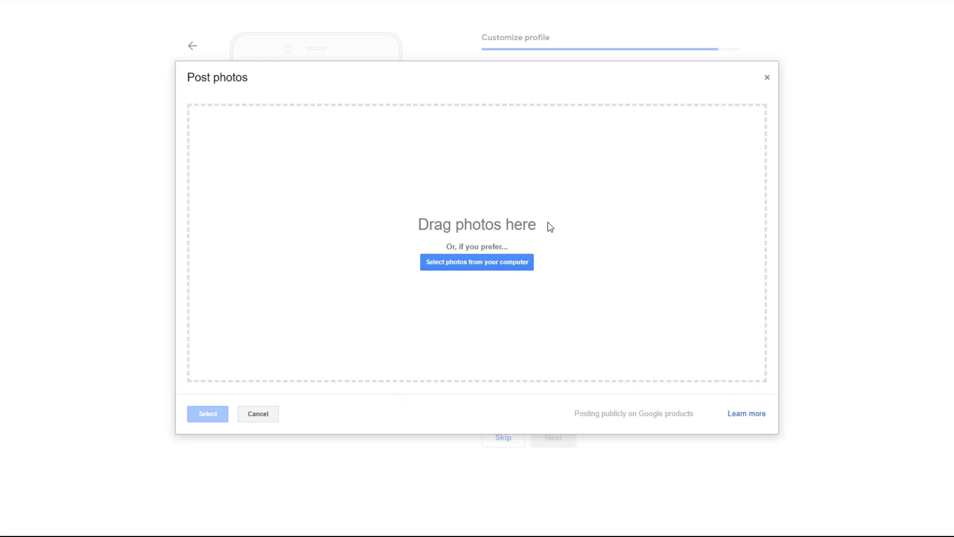
pyautogui.click(476, 261)
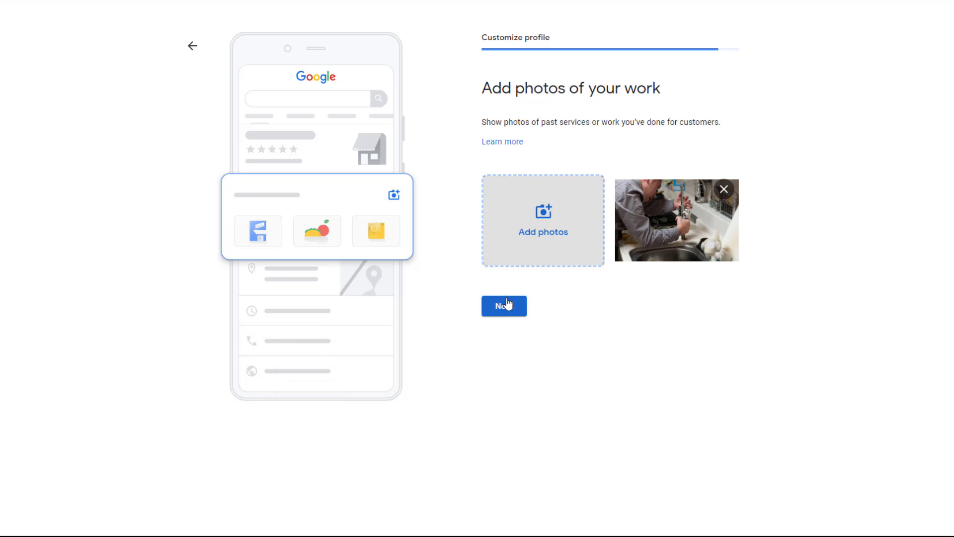
pyautogui.click(502, 305)
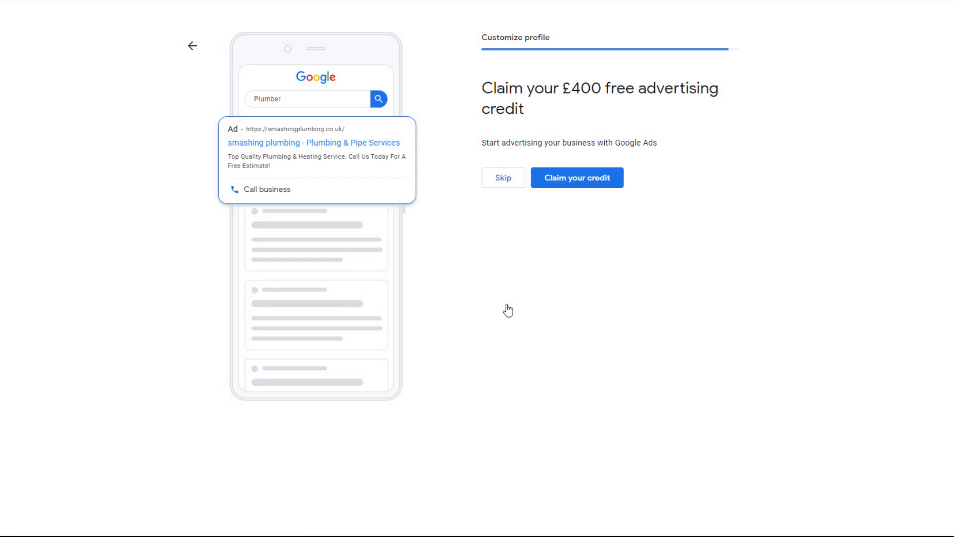
pyautogui.moveTo(489, 219)
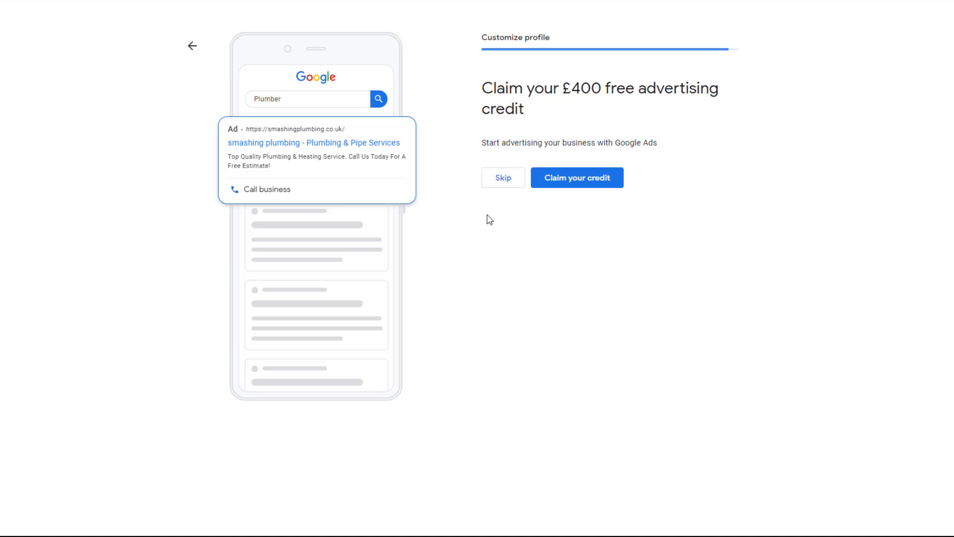
pyautogui.moveTo(503, 178)
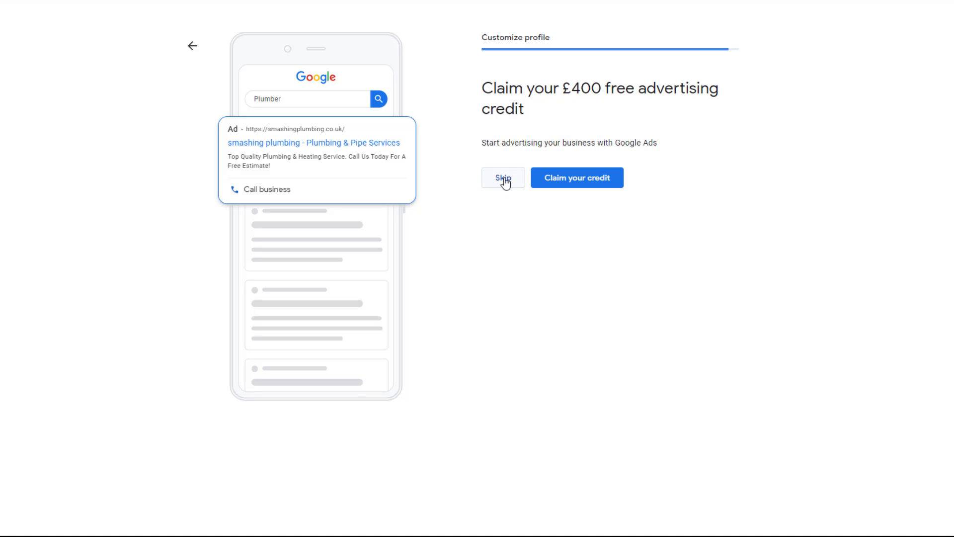
# Skip the £400 free advertising credit and finish past the verification notice
pyautogui.click(503, 178)
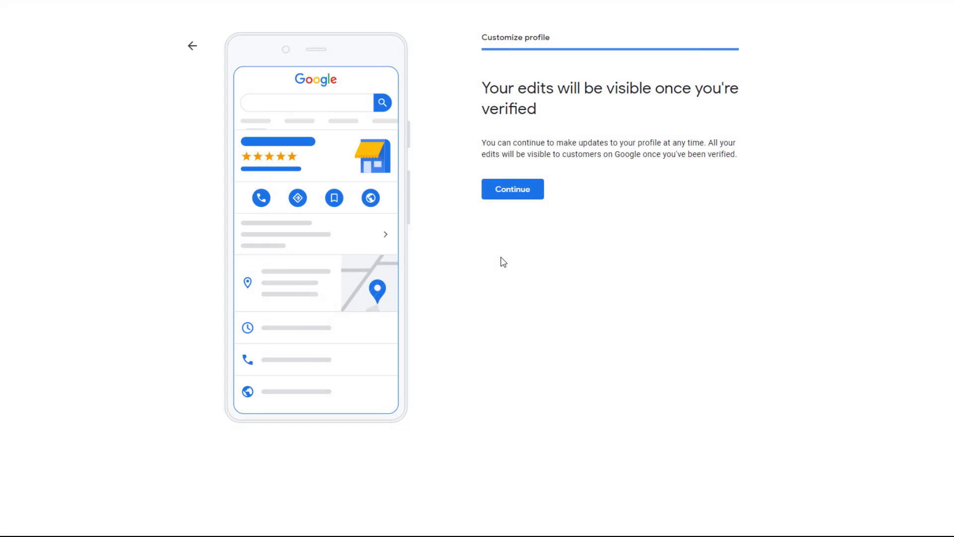
pyautogui.click(512, 189)
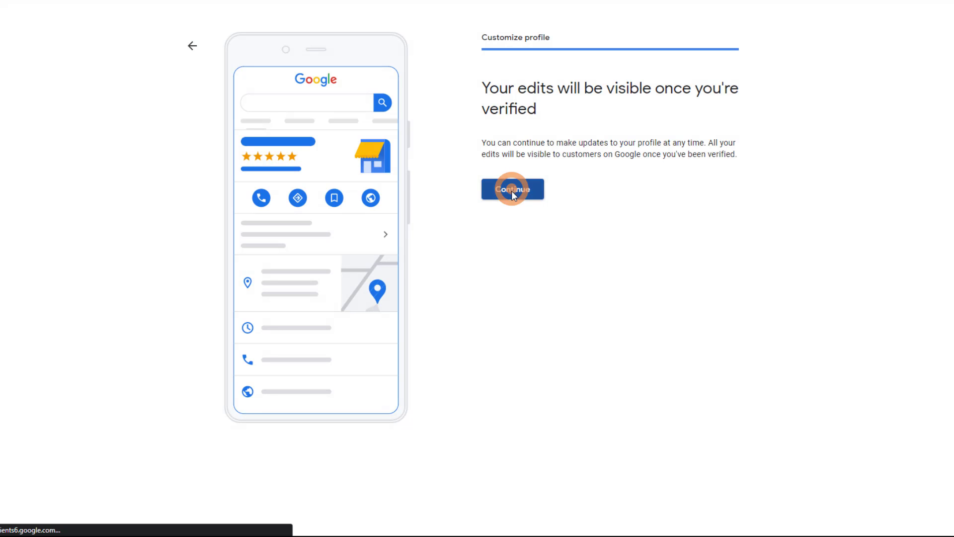
pyautogui.click(512, 189)
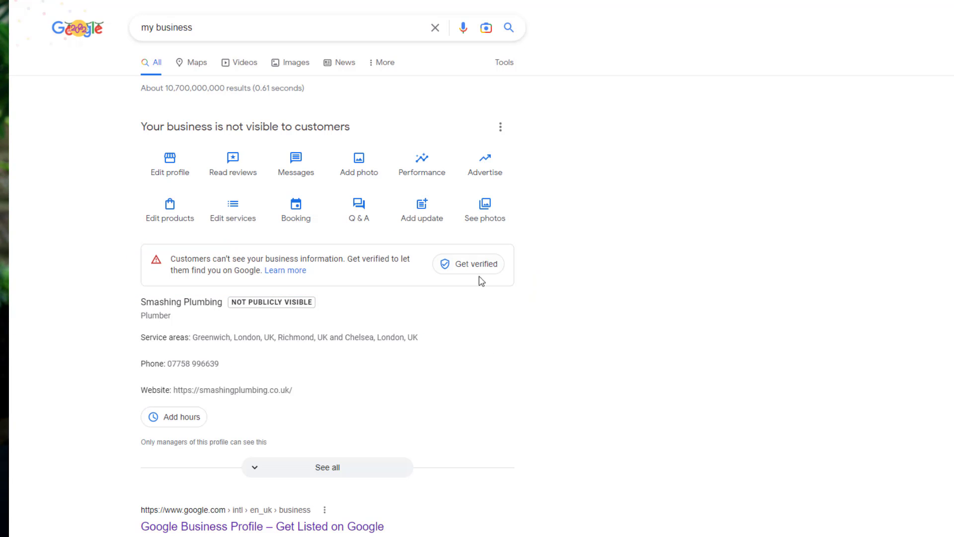
# Start Get verified from the Smashing Plumbing panel, reaching the postal address step
pyautogui.click(468, 263)
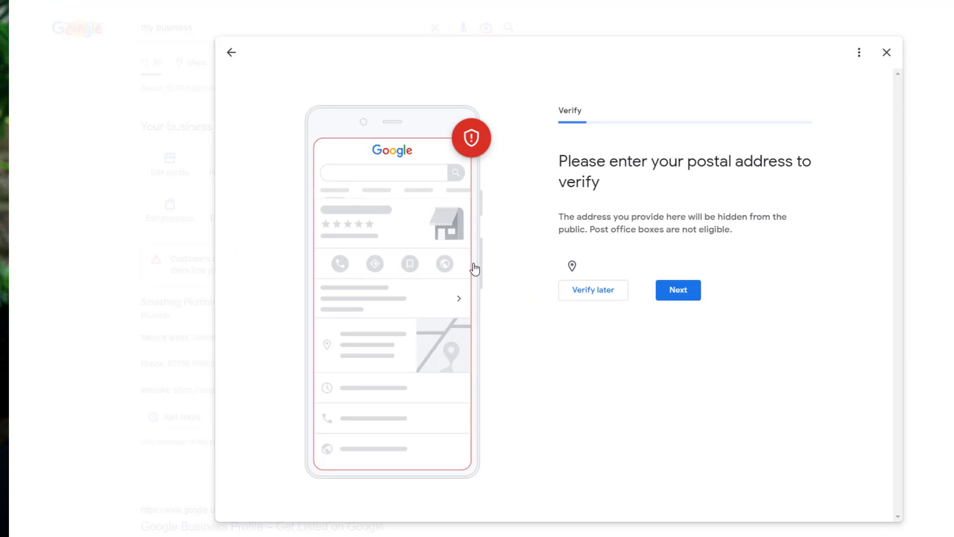